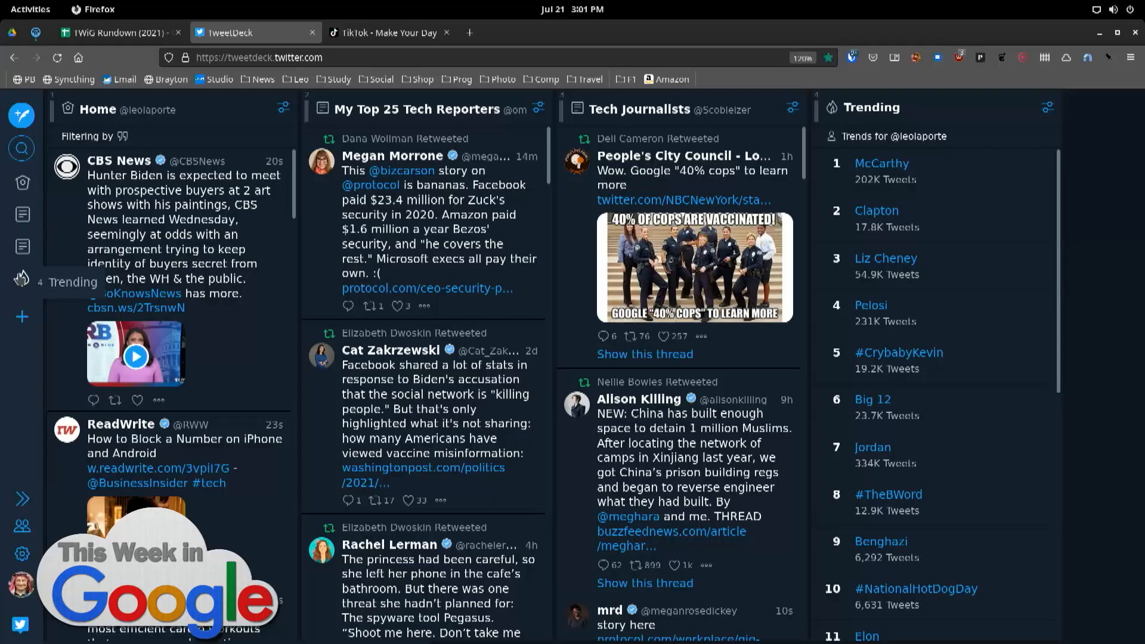
{"action": "mouse_move", "coordinate": [1048, 111]}
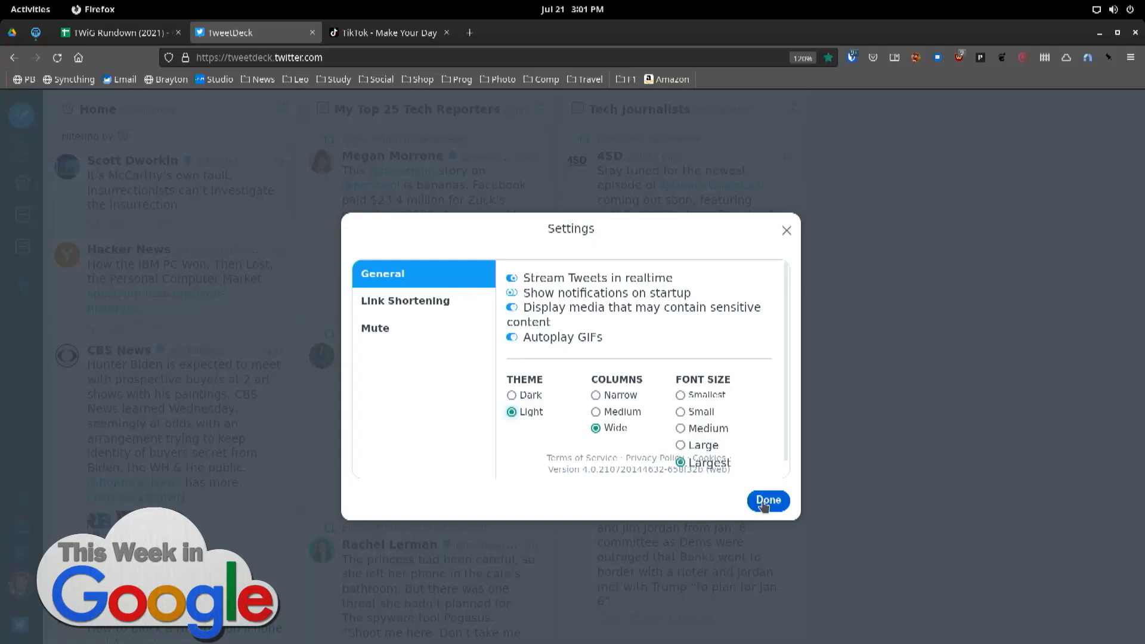
Confirm wide columns and largest font size and dismiss the Settings dialog with Done.
{"action": "left_click", "coordinate": [768, 501]}
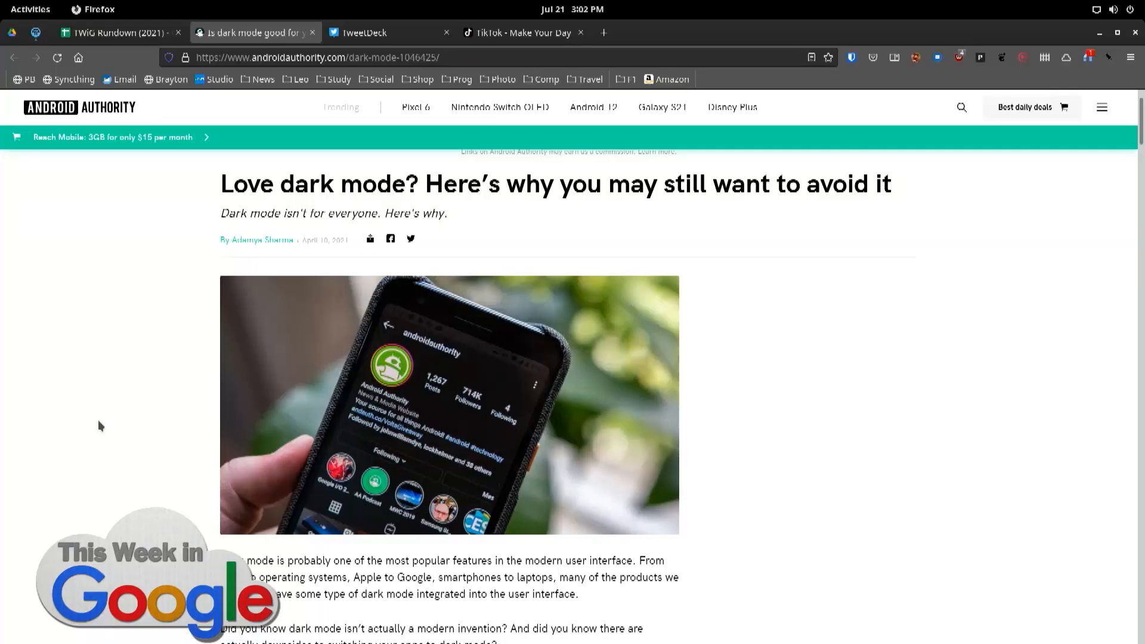
{"action": "mouse_move", "coordinate": [106, 426]}
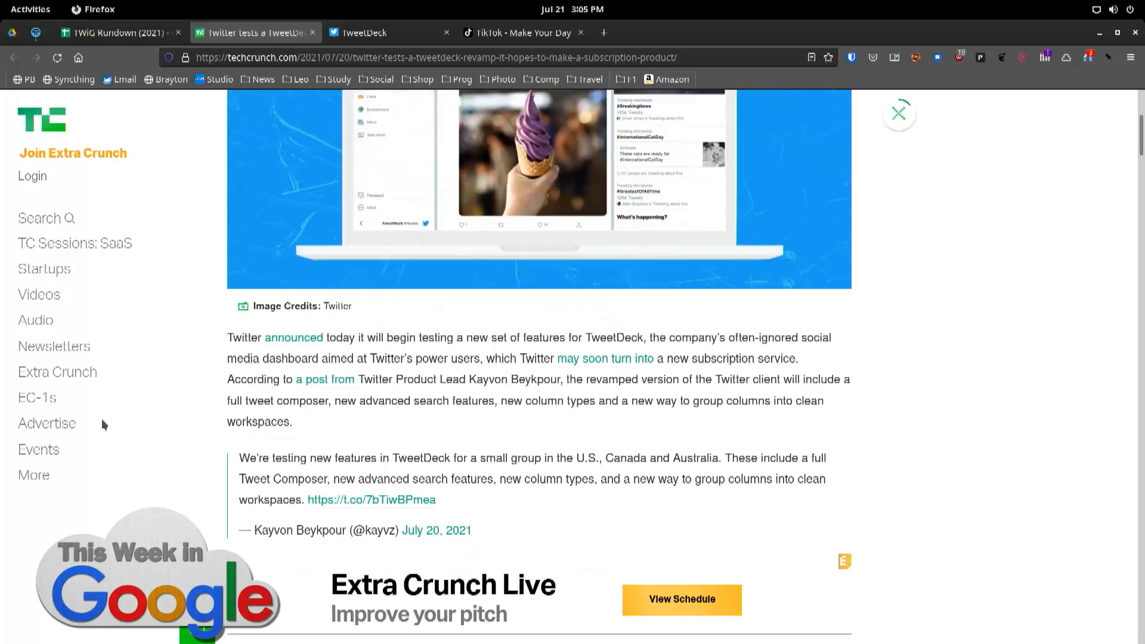
From the rundown sheet, follow the 'How to turn it on' link and select the document.cookie line in the tweet.
{"action": "left_click", "coordinate": [119, 32]}
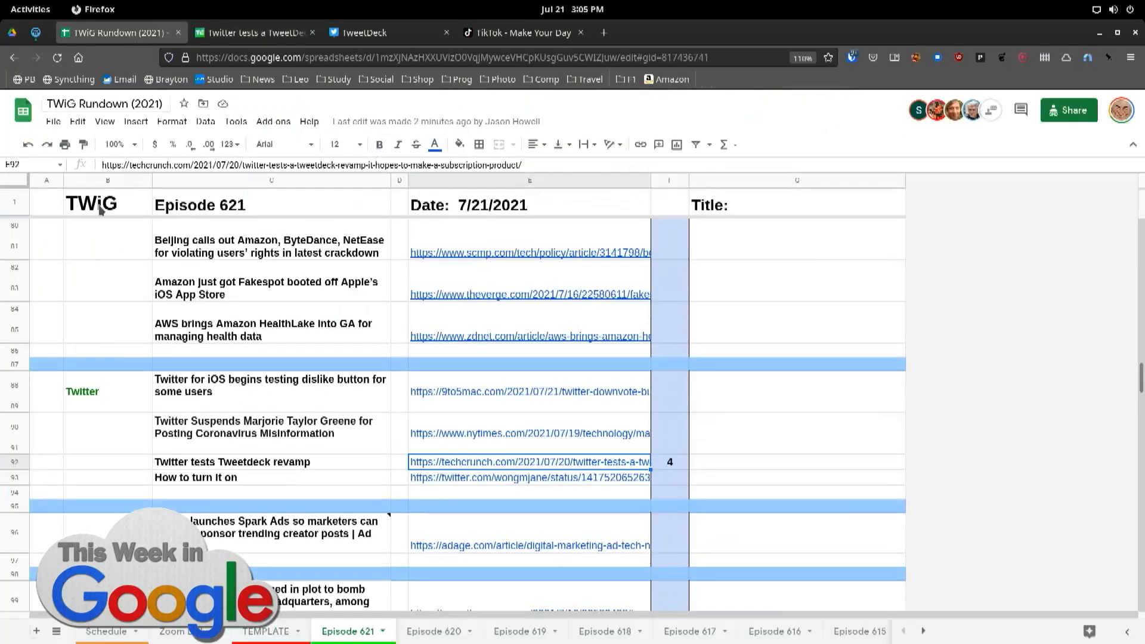
{"action": "left_click", "coordinate": [530, 476]}
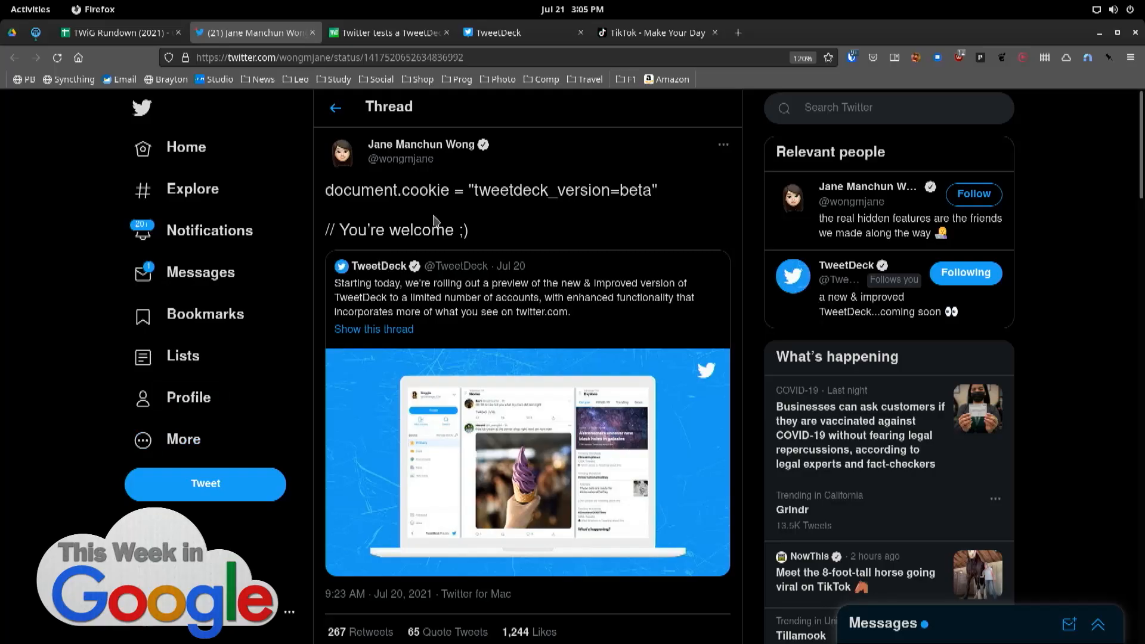
{"action": "mouse_move", "coordinate": [328, 207]}
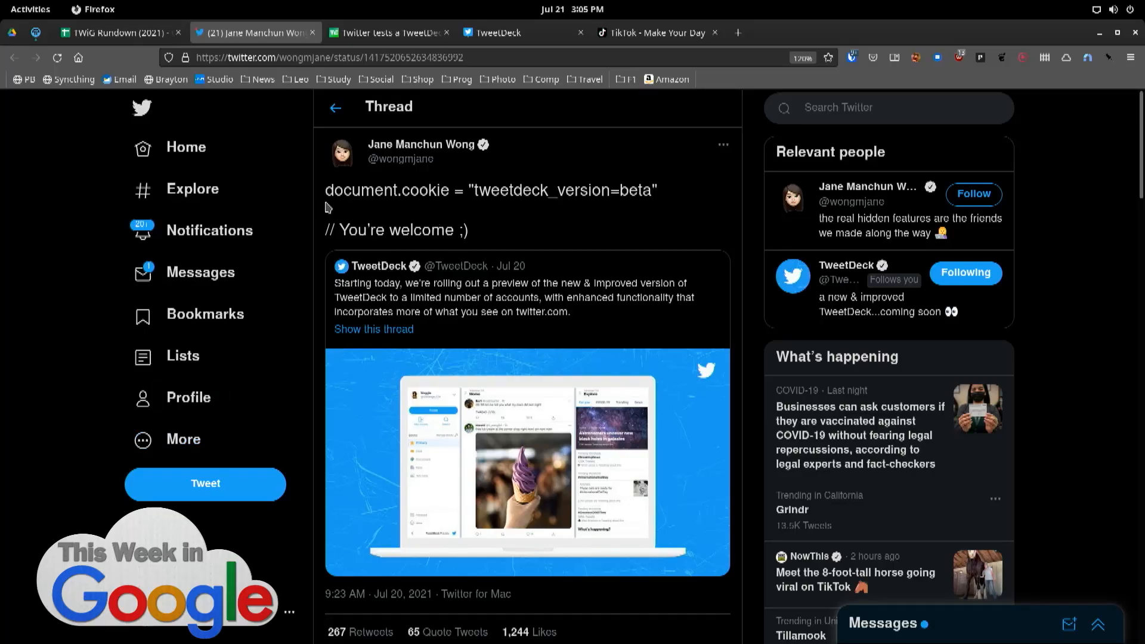
{"action": "double_click", "coordinate": [349, 191]}
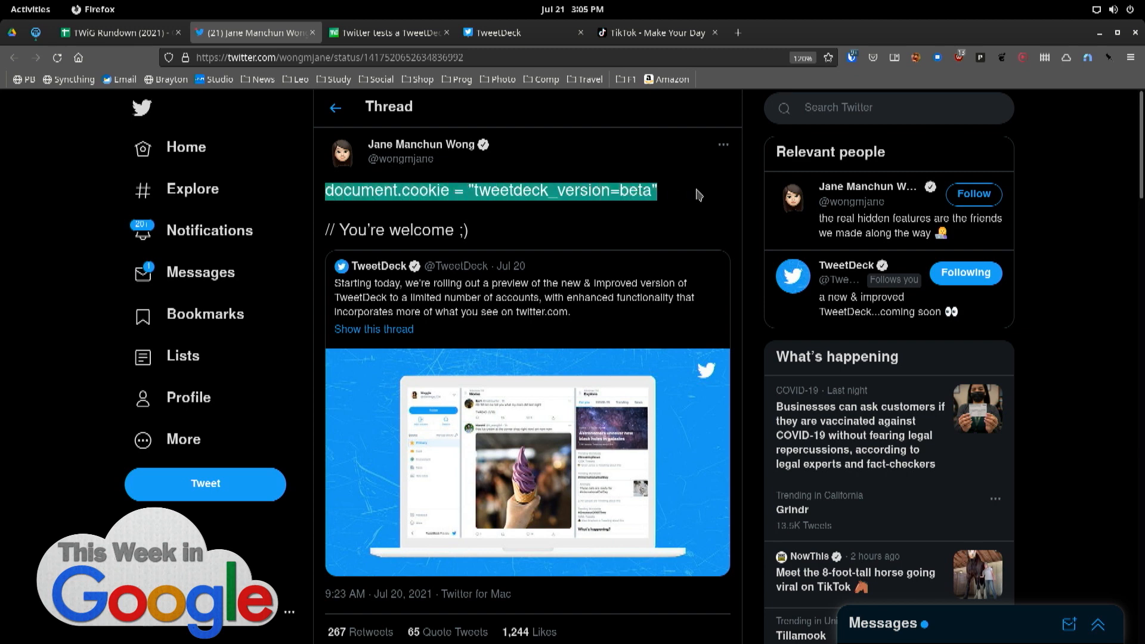
{"action": "mouse_move", "coordinate": [877, 166]}
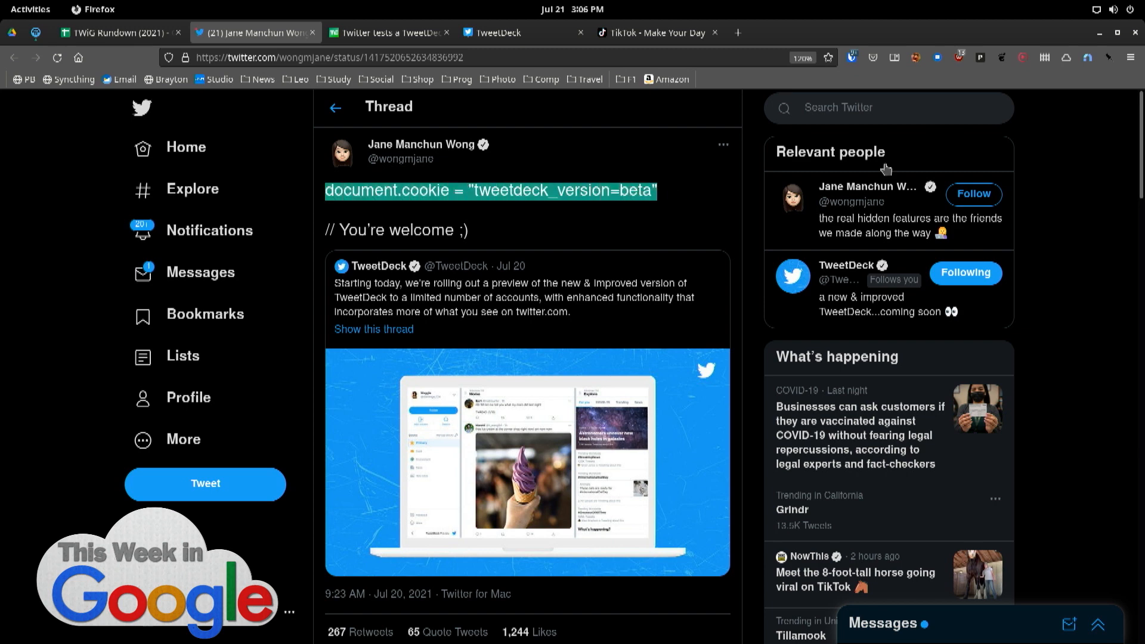
{"action": "mouse_move", "coordinate": [557, 34]}
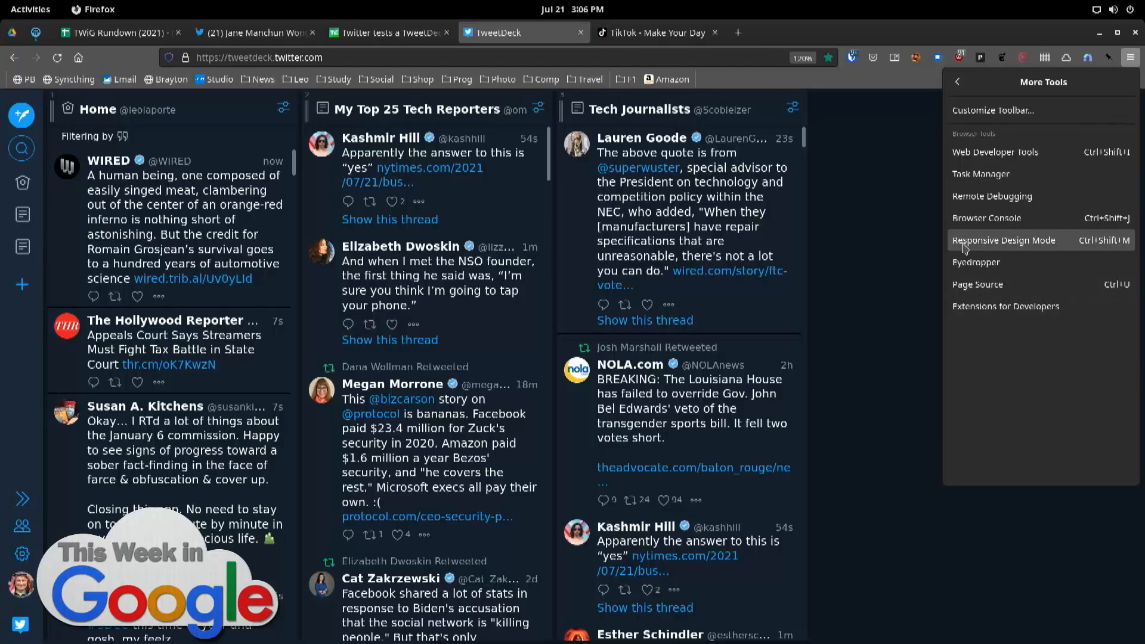
{"action": "mouse_move", "coordinate": [968, 218]}
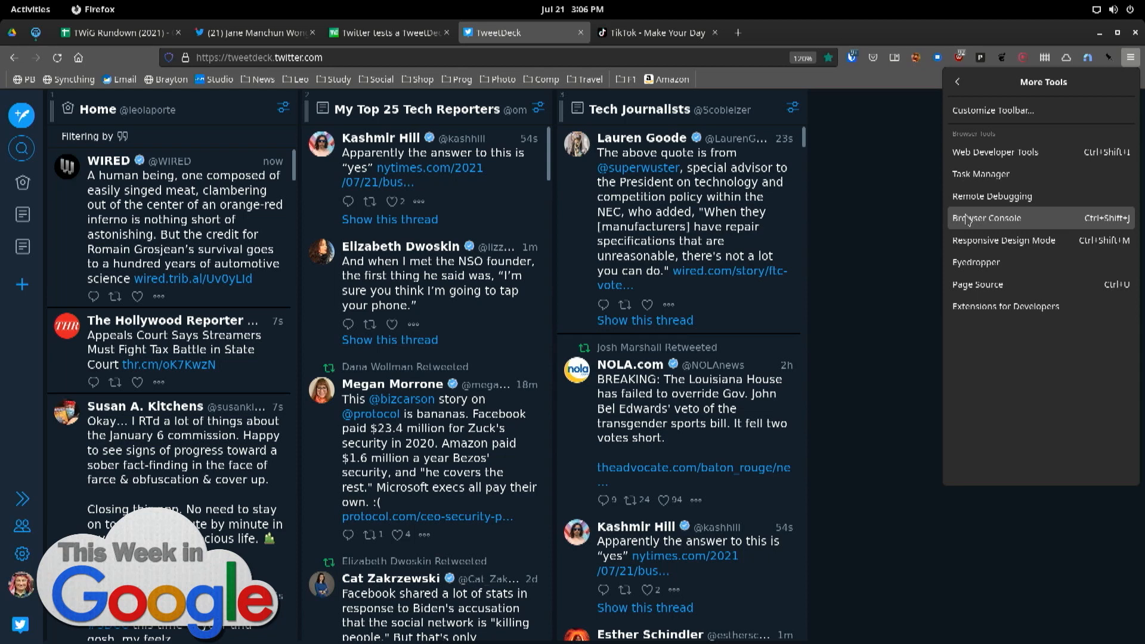
{"action": "left_click", "coordinate": [985, 218]}
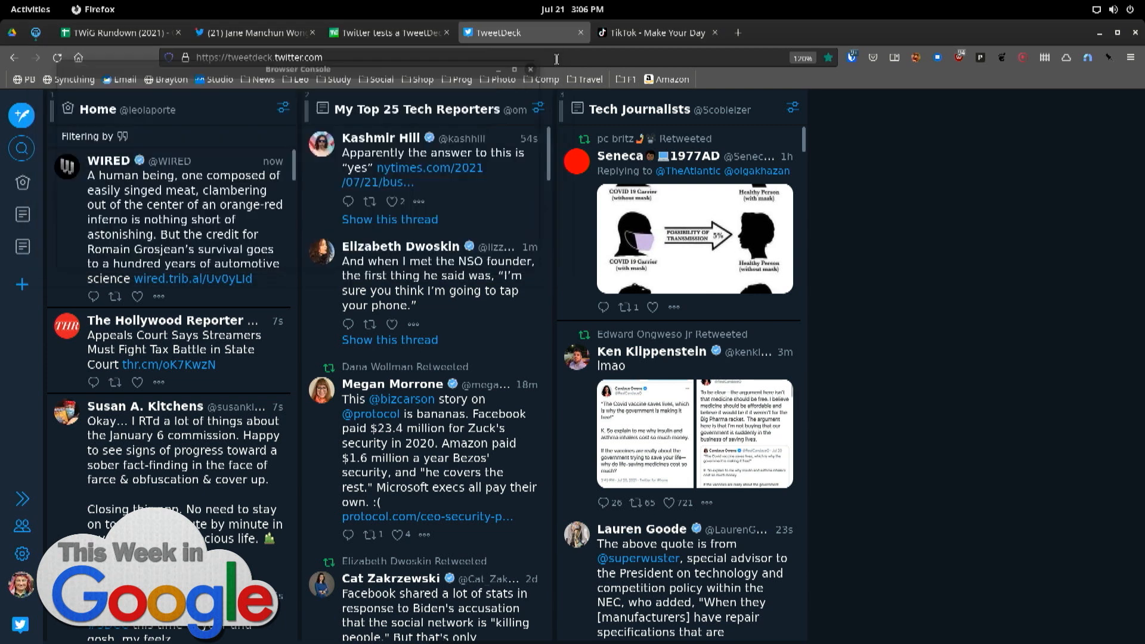
{"action": "left_click", "coordinate": [1131, 57]}
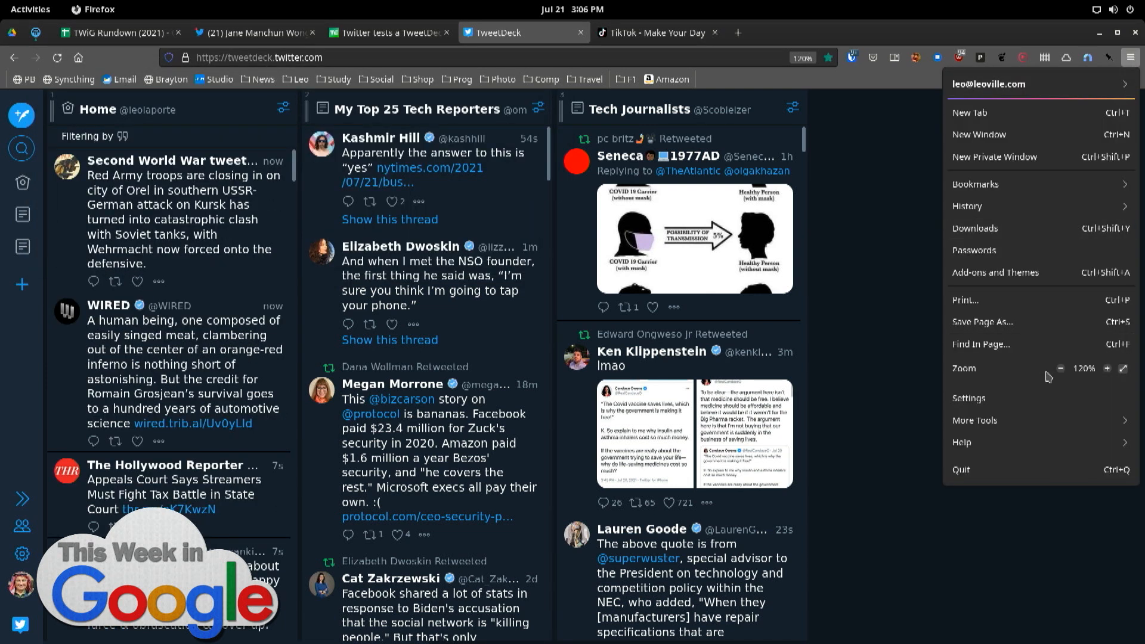
{"action": "mouse_move", "coordinate": [1039, 418]}
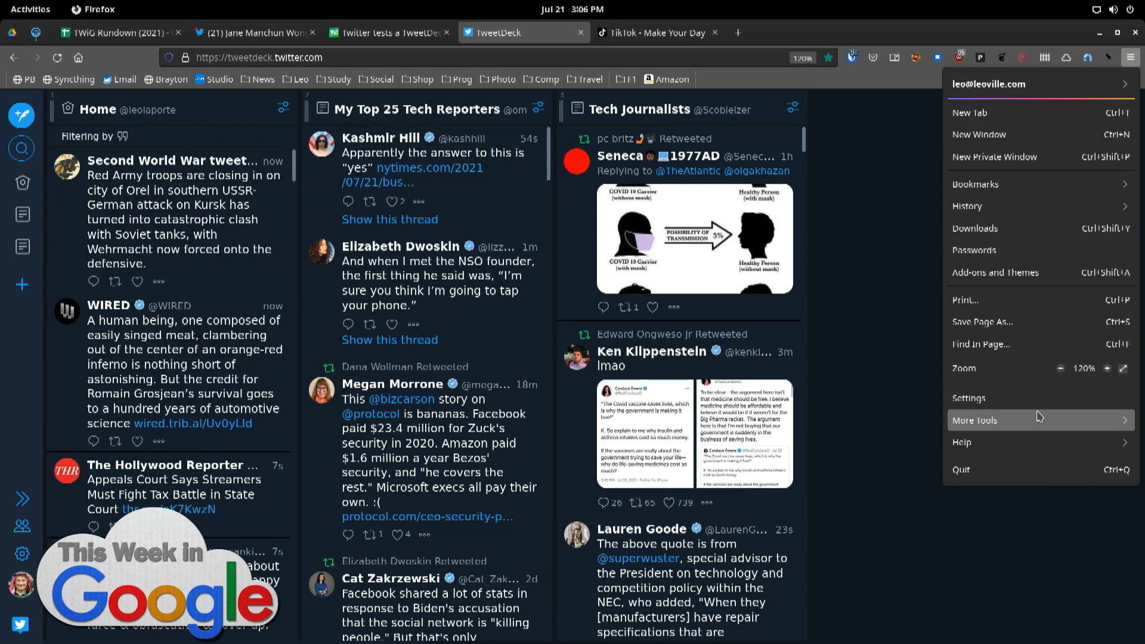
{"action": "left_click", "coordinate": [252, 33]}
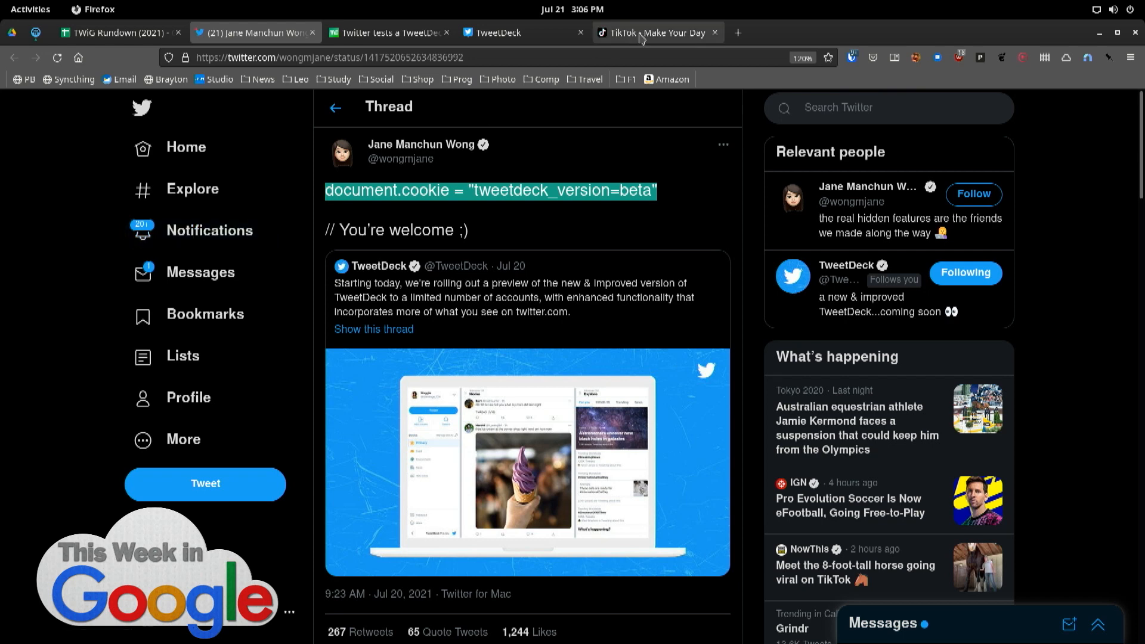
{"action": "mouse_move", "coordinate": [642, 33]}
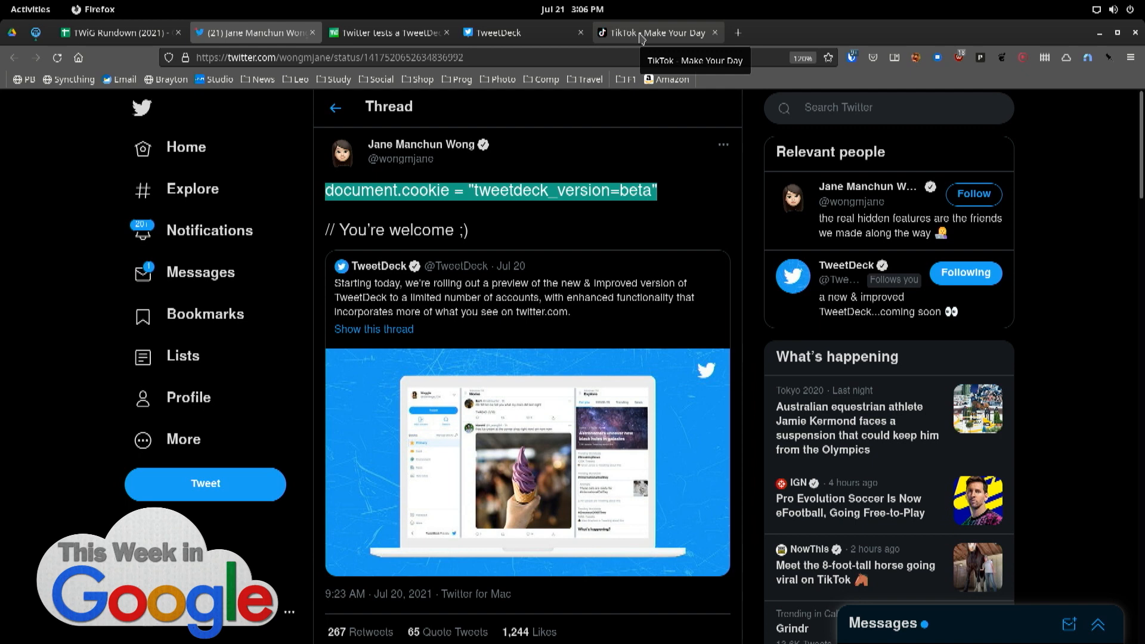
{"action": "left_click", "coordinate": [654, 32]}
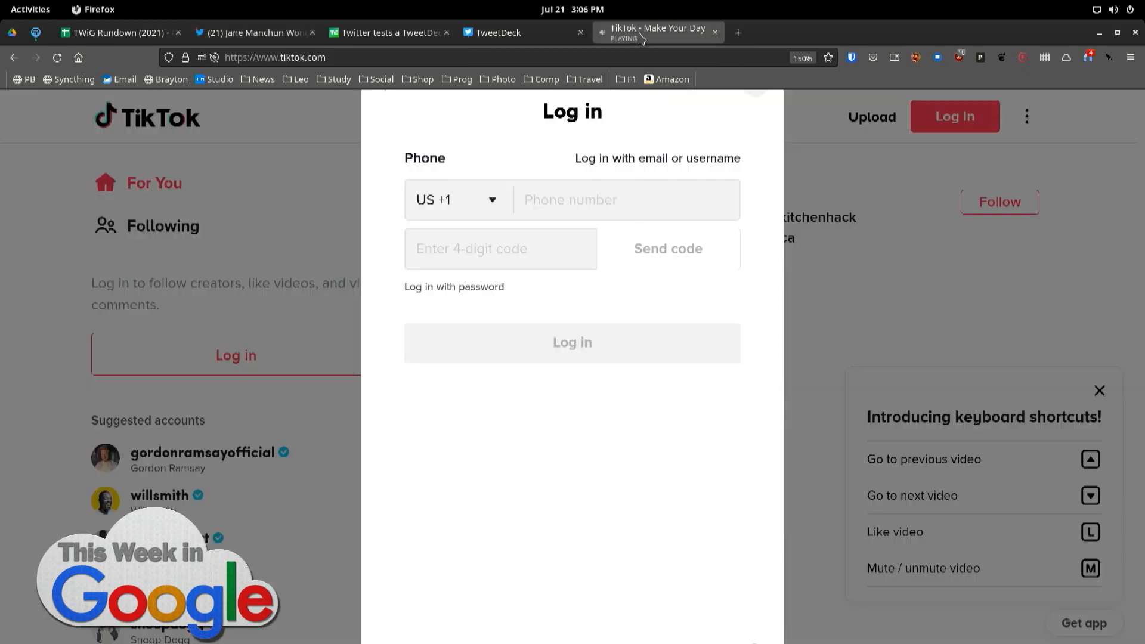
{"action": "left_click", "coordinate": [511, 33]}
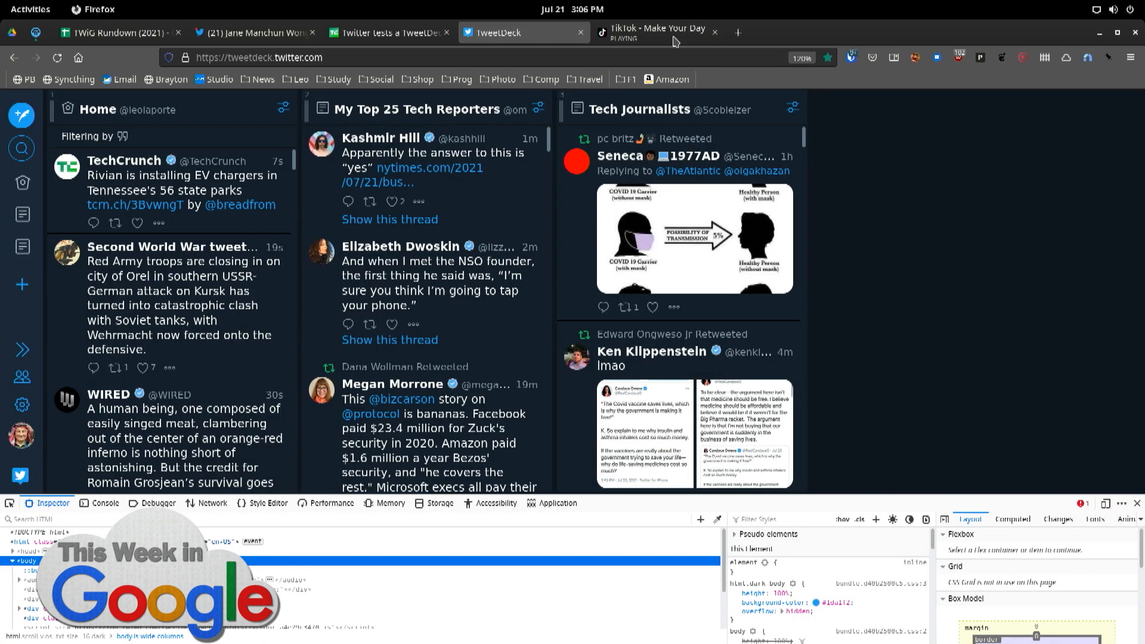
{"action": "left_click", "coordinate": [715, 31]}
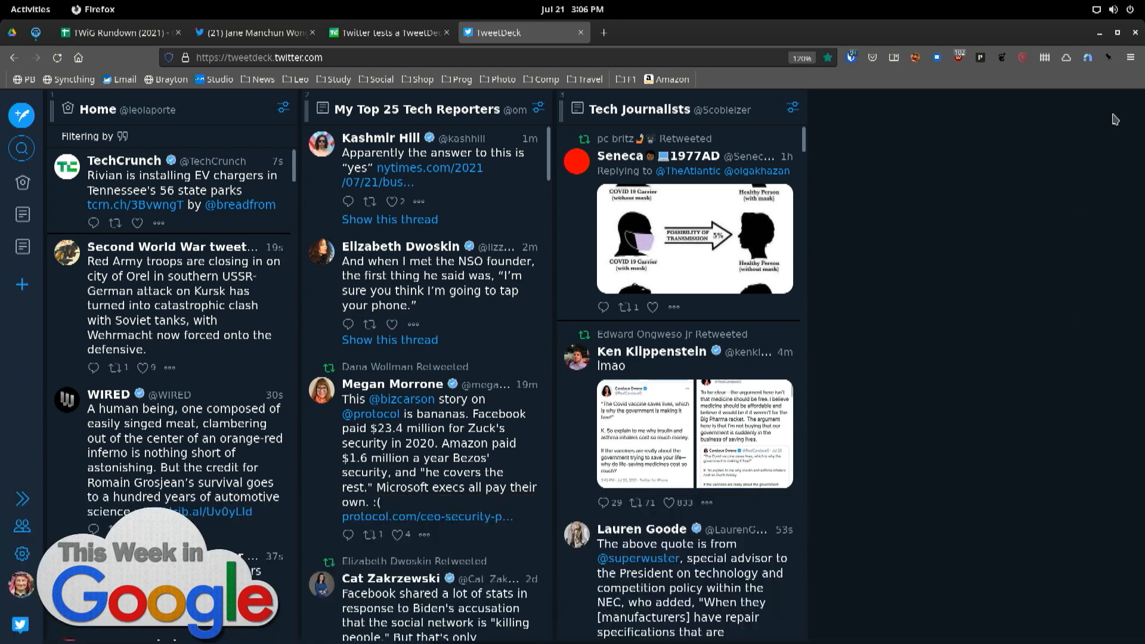
{"action": "left_click", "coordinate": [1104, 58]}
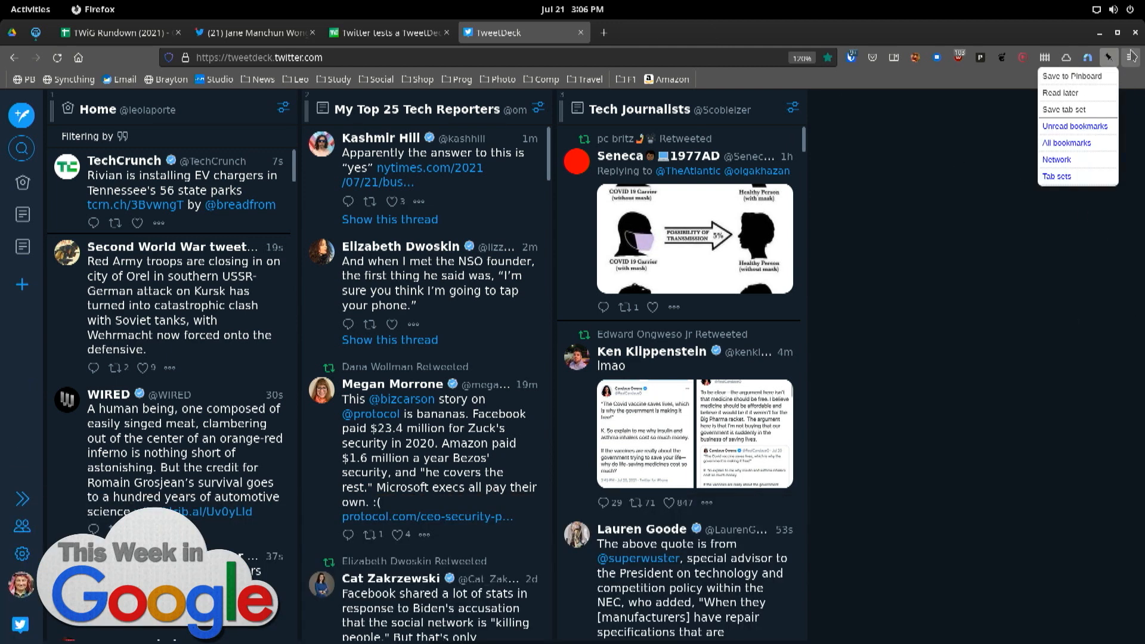
{"action": "left_click", "coordinate": [1130, 58]}
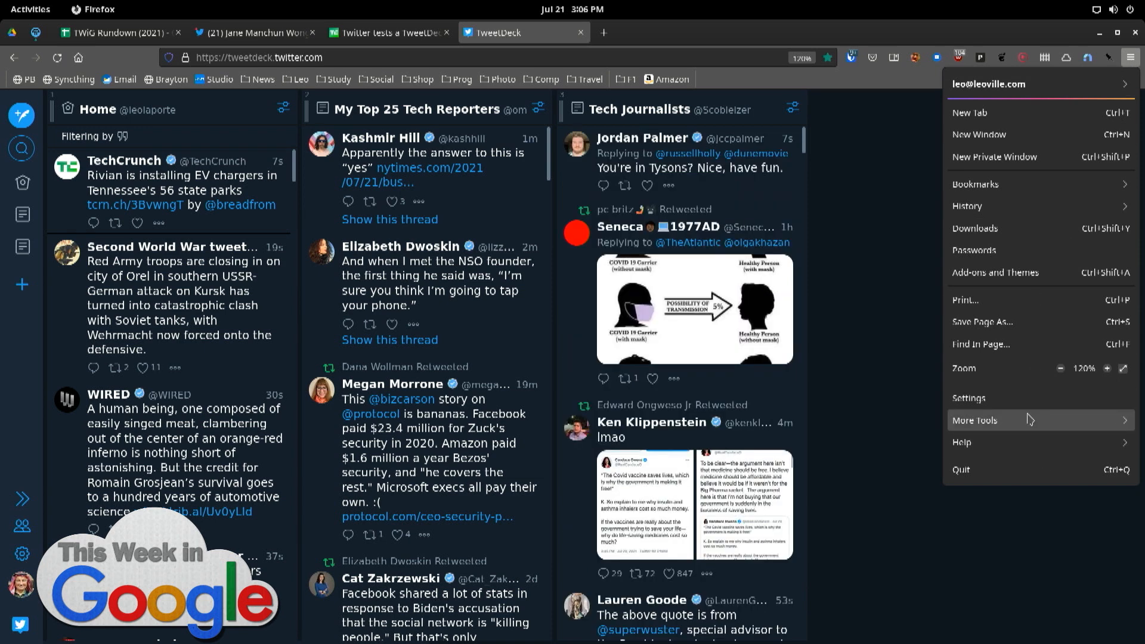
Reach Manage Cookies and Site Data under Firefox's Privacy & Security settings.
{"action": "left_click", "coordinate": [968, 398]}
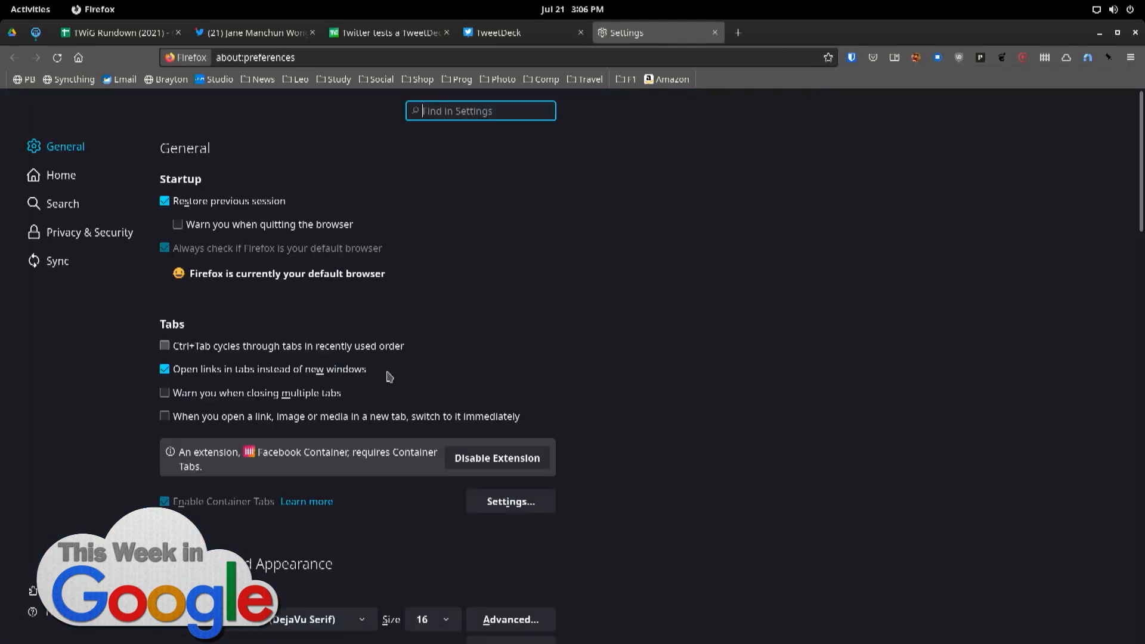
{"action": "mouse_move", "coordinate": [77, 221]}
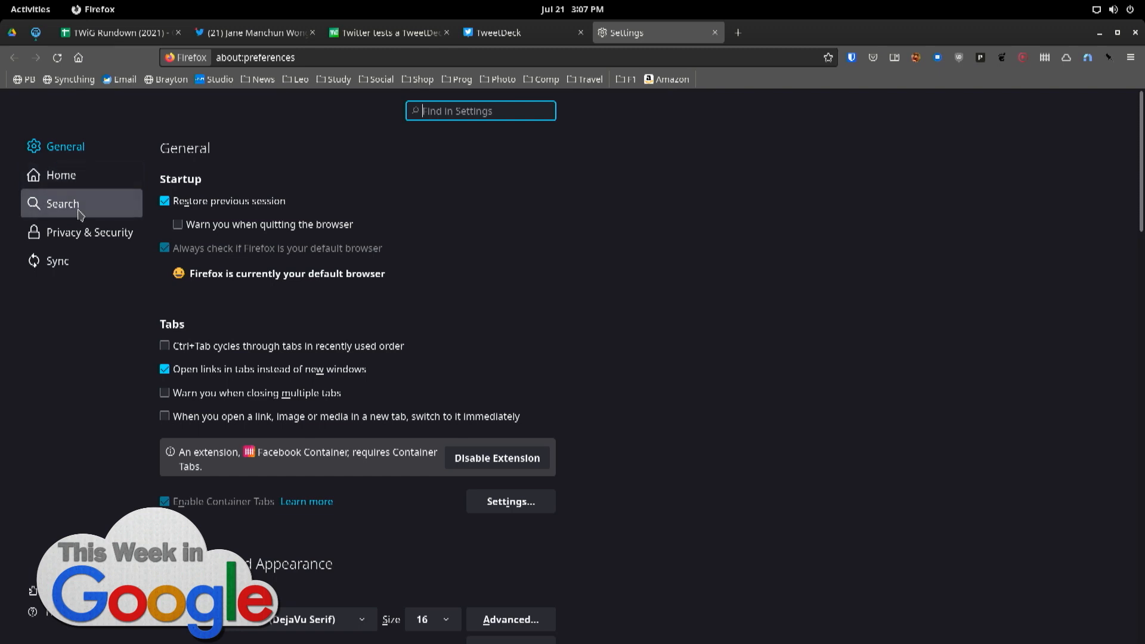
{"action": "mouse_move", "coordinate": [79, 243]}
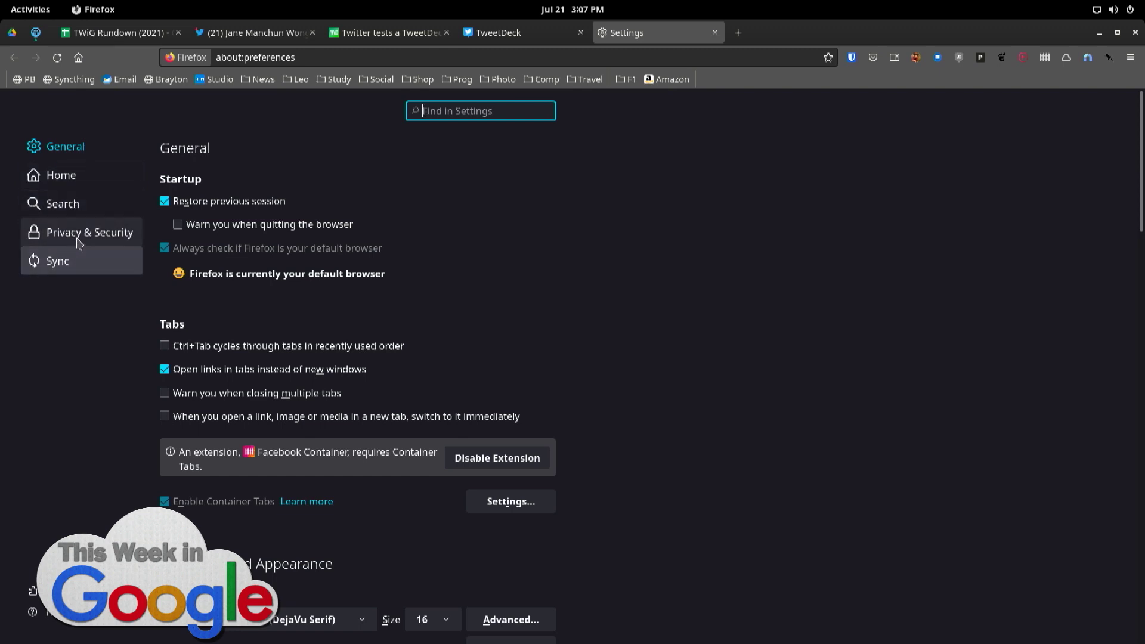
{"action": "mouse_move", "coordinate": [256, 472]}
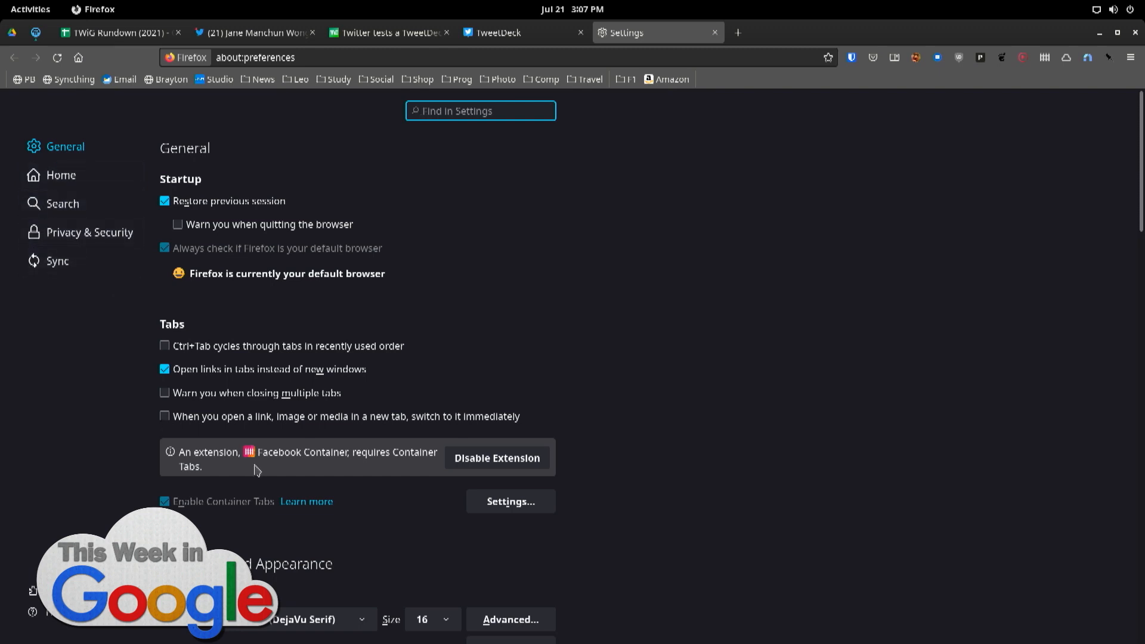
{"action": "left_click", "coordinate": [81, 232]}
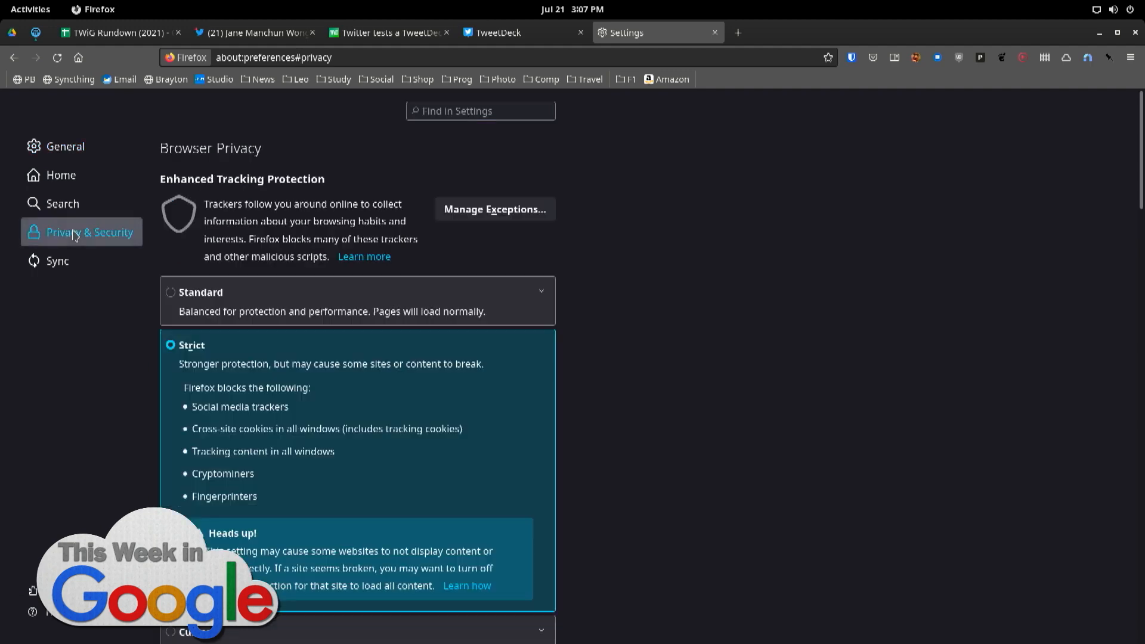
{"action": "scroll", "scroll_direction": "down", "scroll_amount": 3}
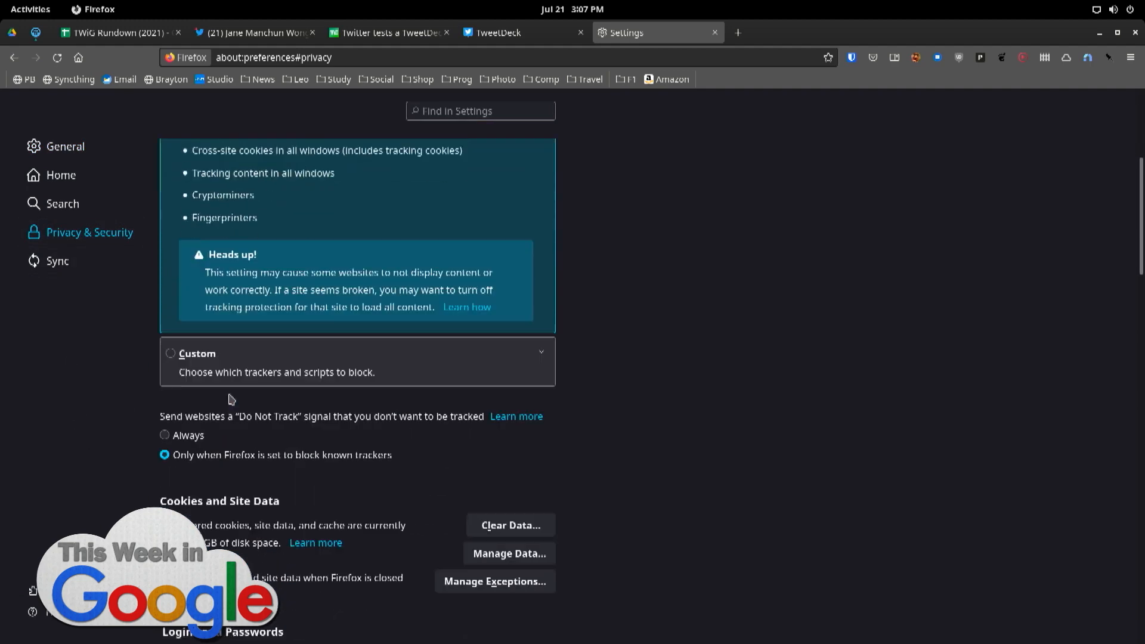
{"action": "scroll", "scroll_direction": "down", "scroll_amount": 3}
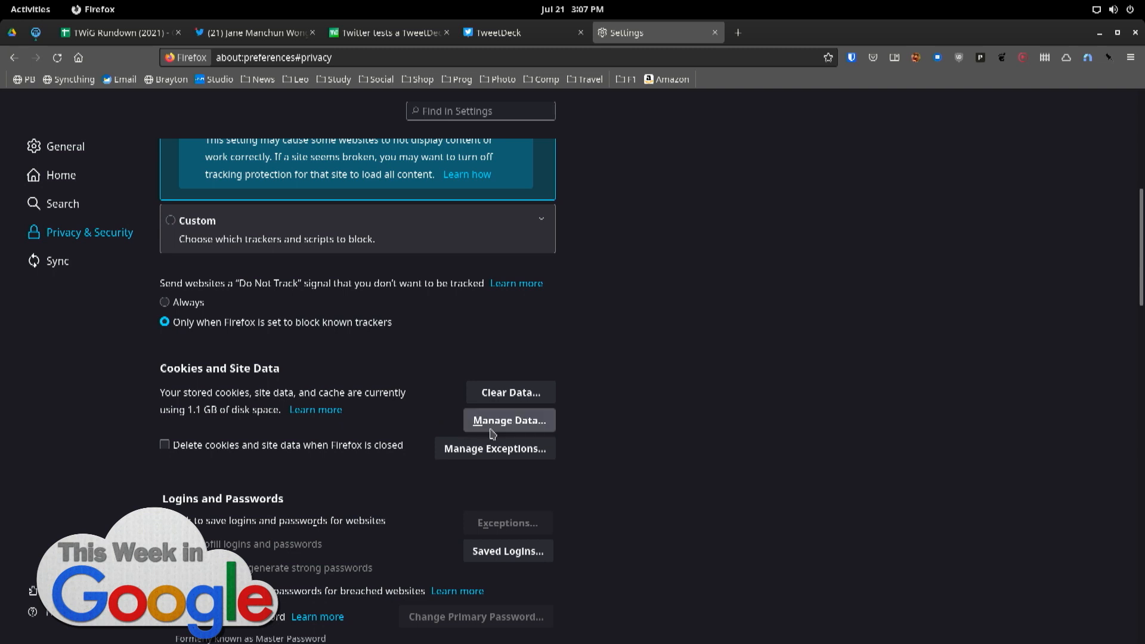
{"action": "left_click", "coordinate": [509, 420]}
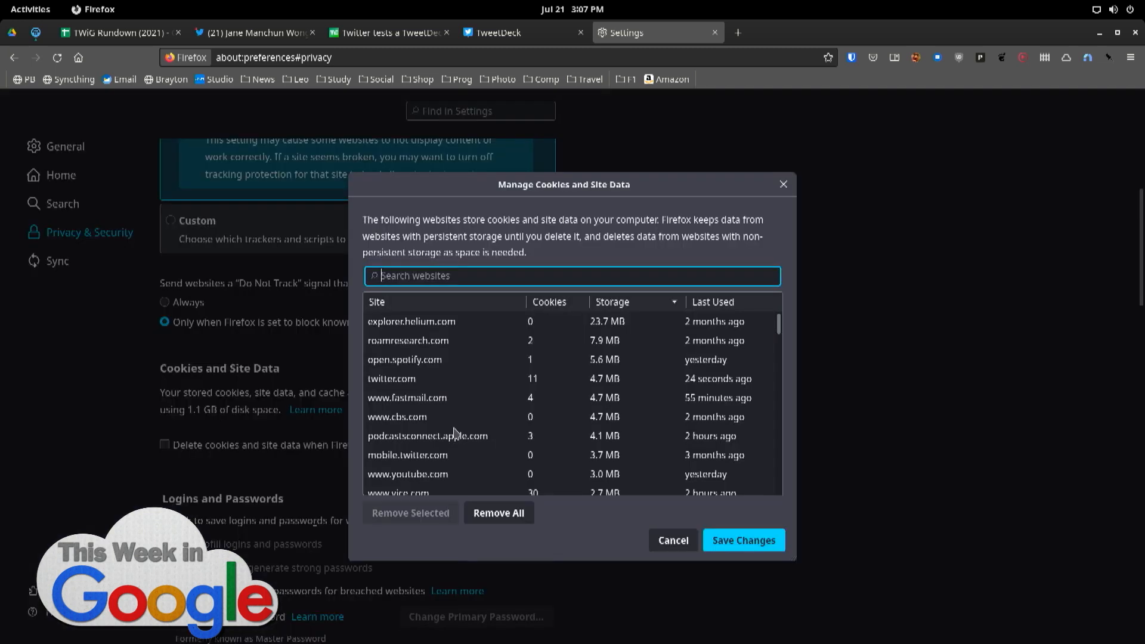
{"action": "mouse_move", "coordinate": [455, 432]}
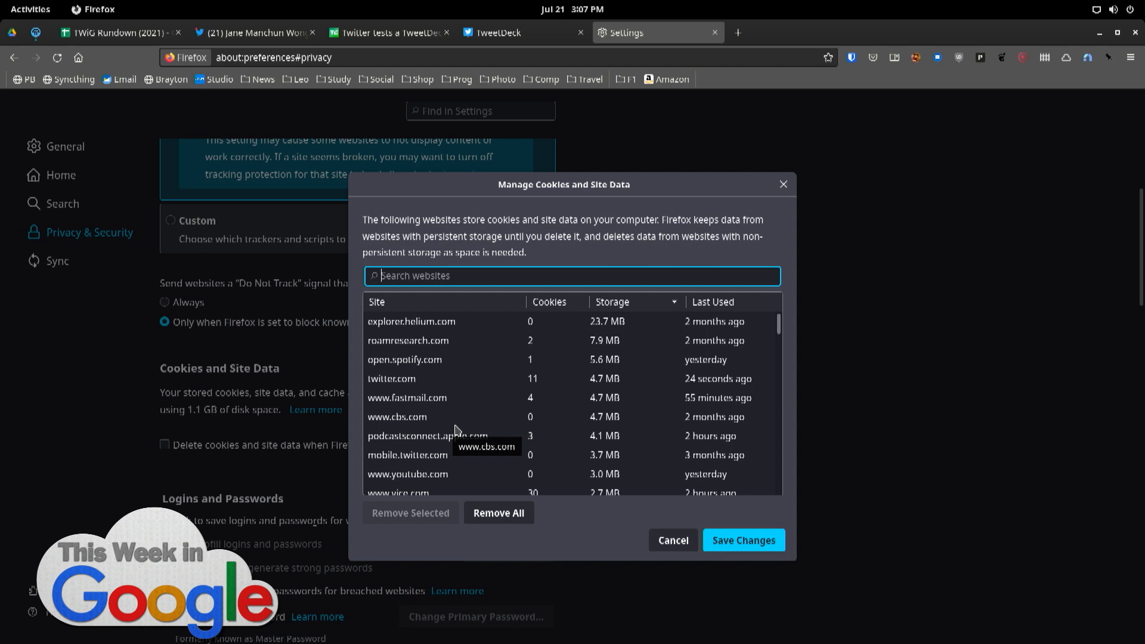
{"action": "mouse_move", "coordinate": [462, 465]}
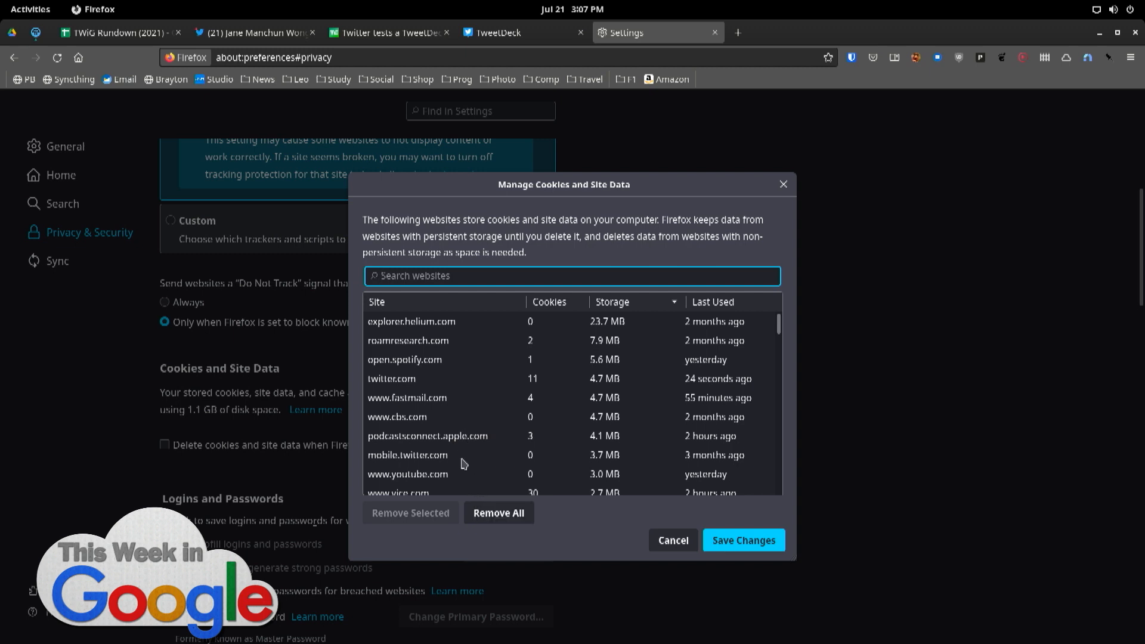
Browse the helium.com, fastmail.com and cbs.com cookie entries, then return to the TweetDeck tab.
{"action": "left_click", "coordinate": [411, 322]}
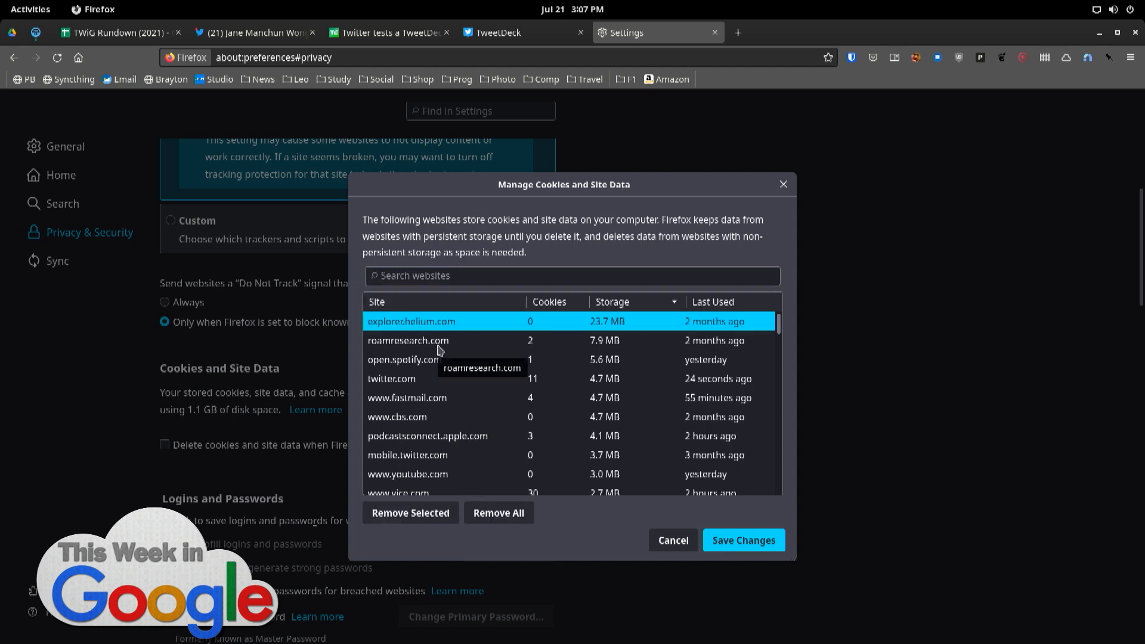
{"action": "left_click", "coordinate": [430, 397]}
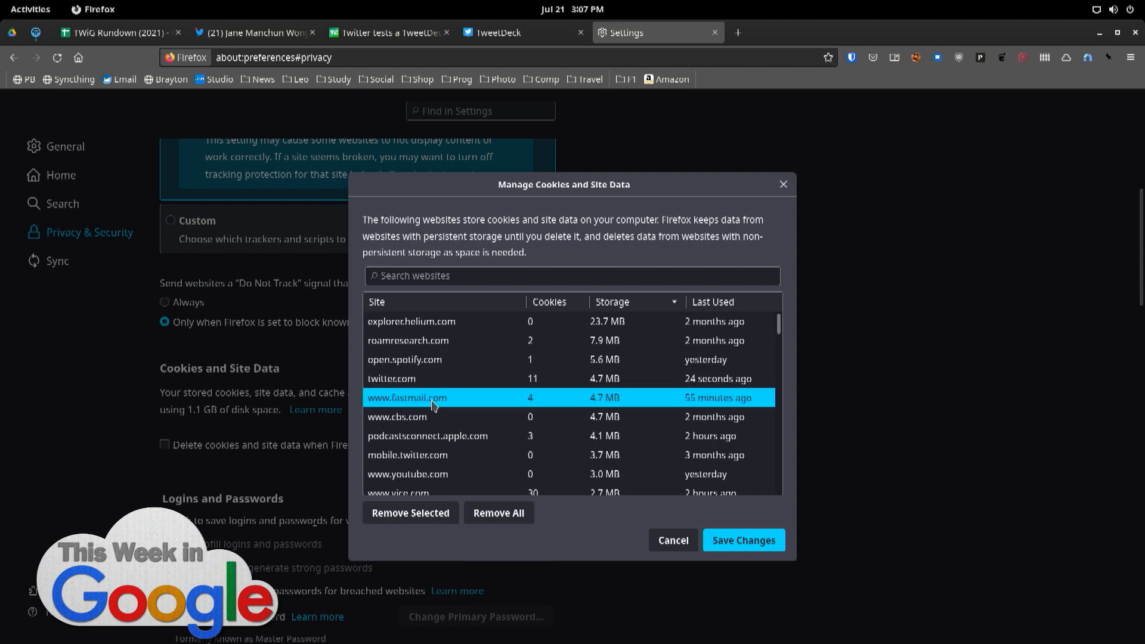
{"action": "left_click", "coordinate": [397, 417]}
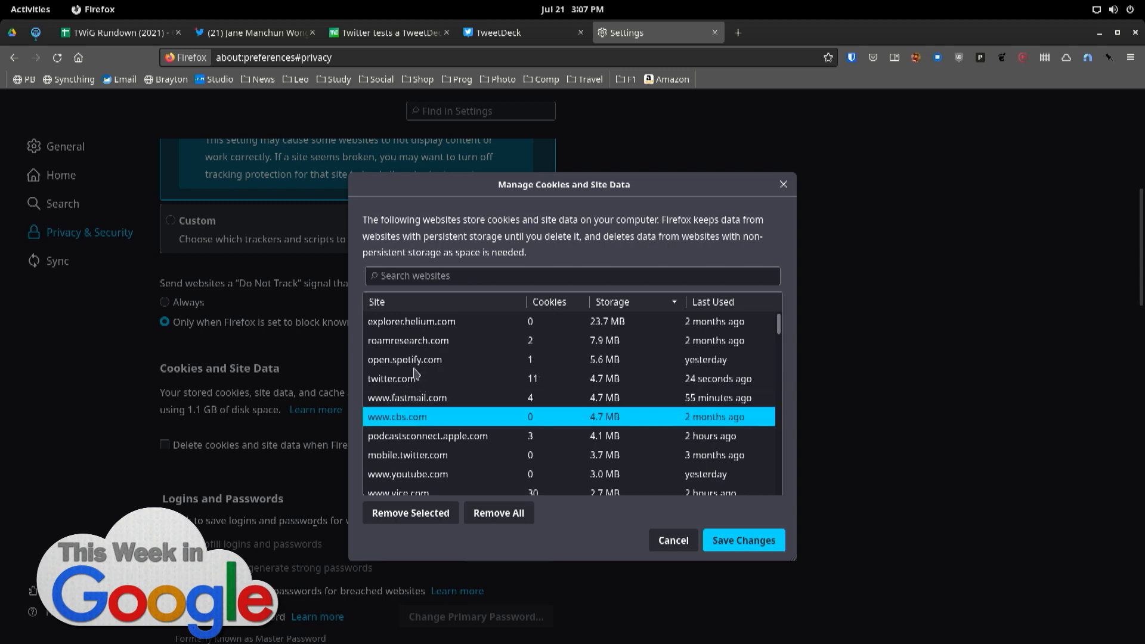
{"action": "left_click", "coordinate": [498, 33]}
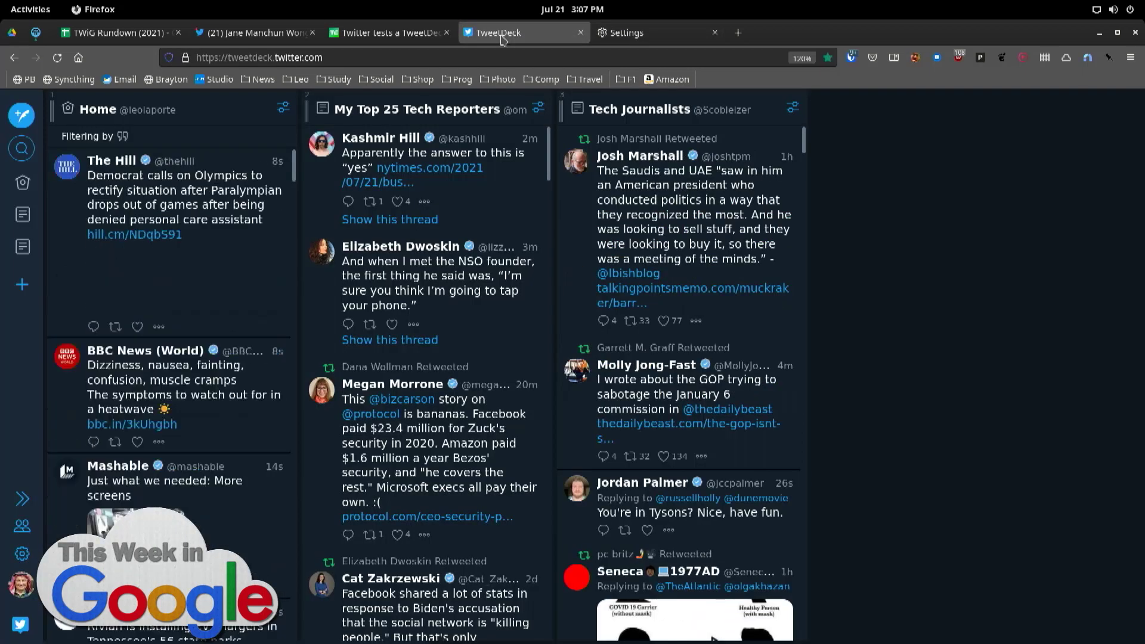
Glance at the TechCrunch article, return to Jane Manchun Wong's tweet and bring up the developer tools with F12.
{"action": "left_click", "coordinate": [389, 32]}
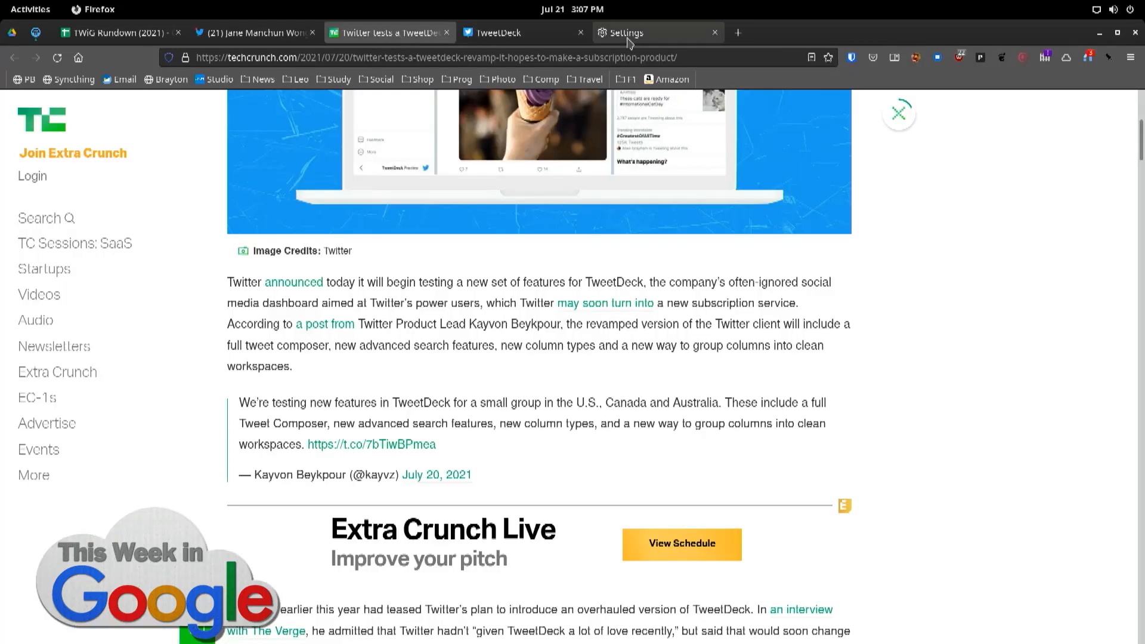
{"action": "left_click", "coordinate": [251, 33]}
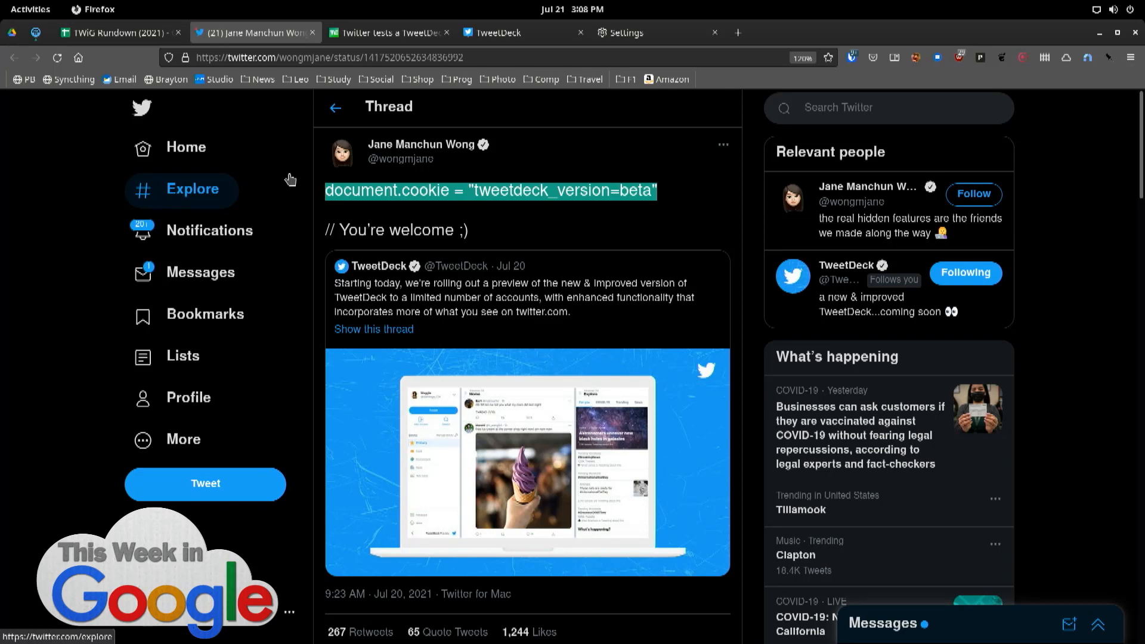
{"action": "key", "text": "F12"}
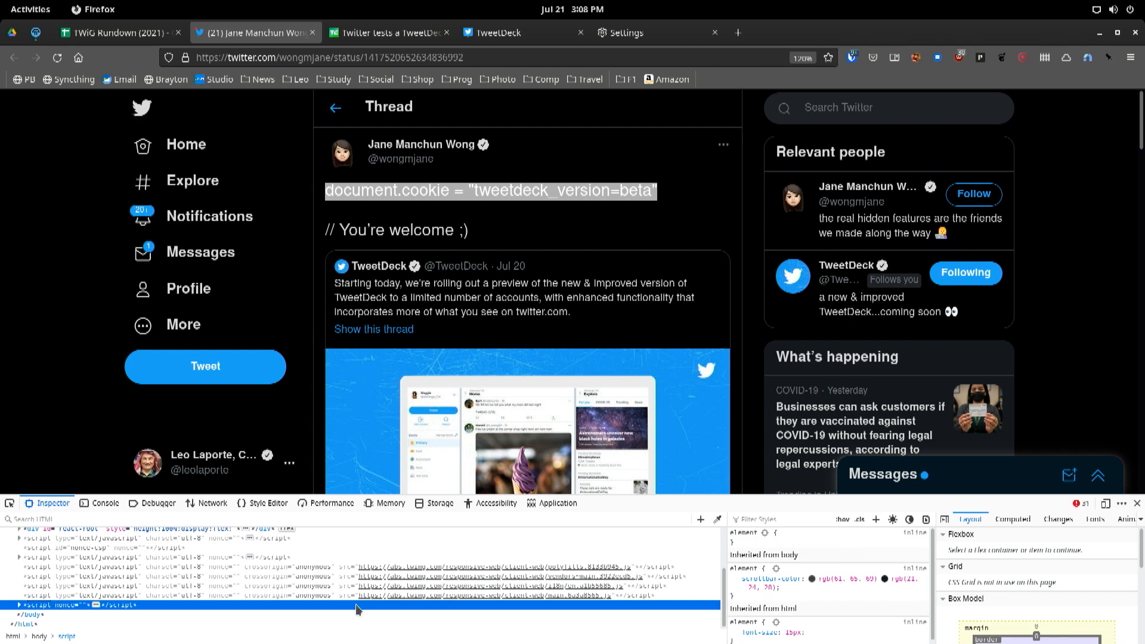
{"action": "mouse_move", "coordinate": [311, 615]}
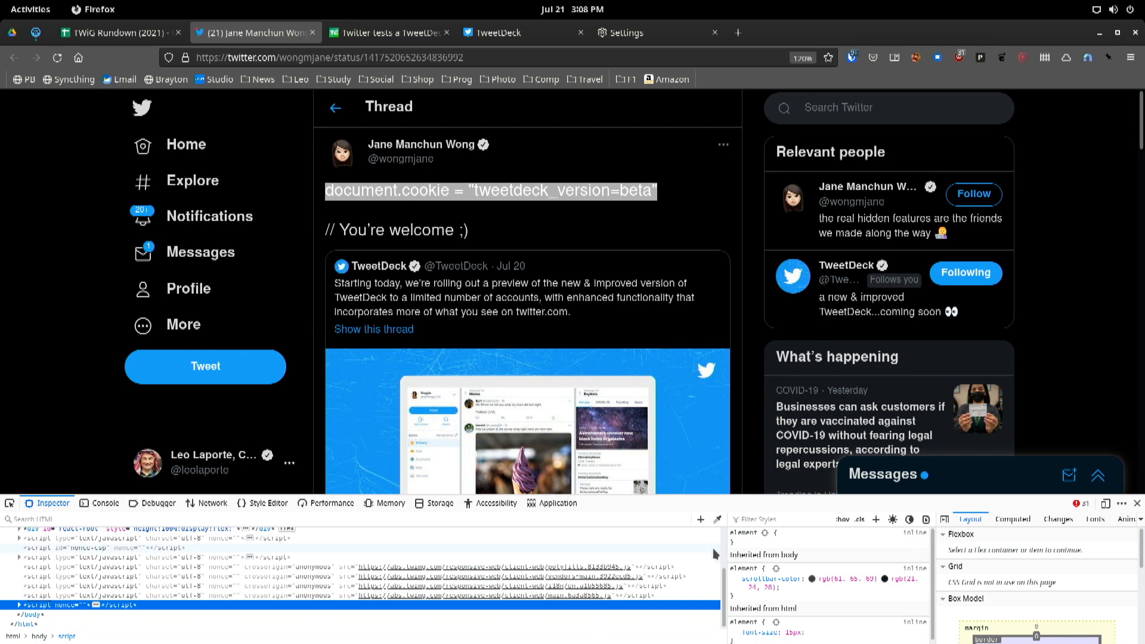
Switch the developer tools to the Console panel listing the page's log messages.
{"action": "left_click", "coordinate": [106, 504]}
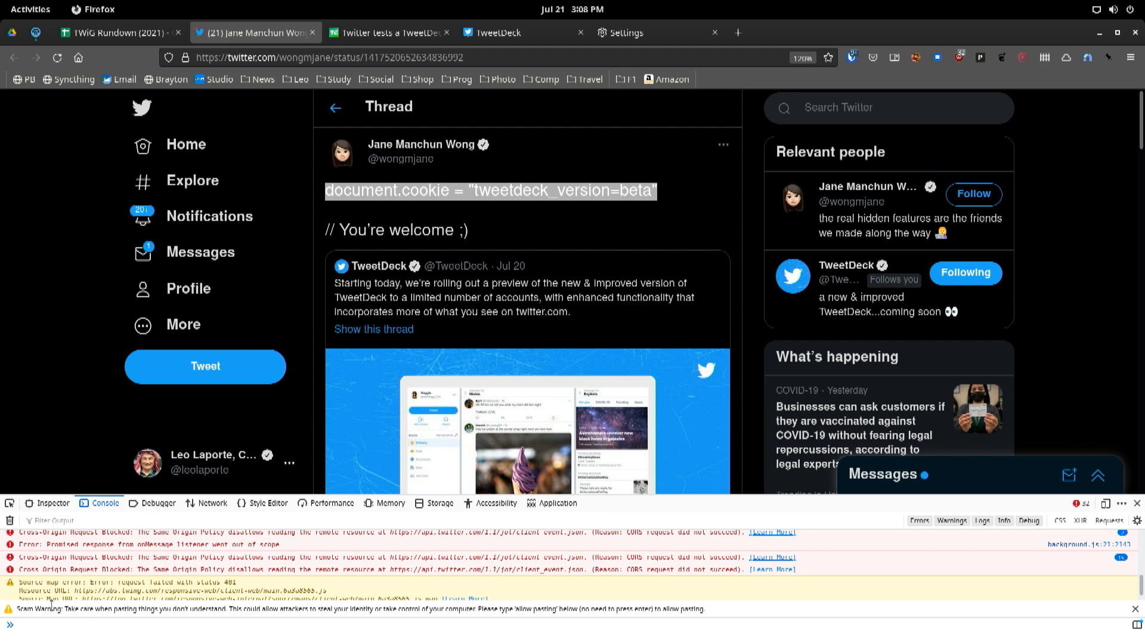
Allow pasting, run document.cookie = "tweetdeck_version=beta" in the console, and return to the TweetDeck tab.
{"action": "left_click", "coordinate": [100, 636]}
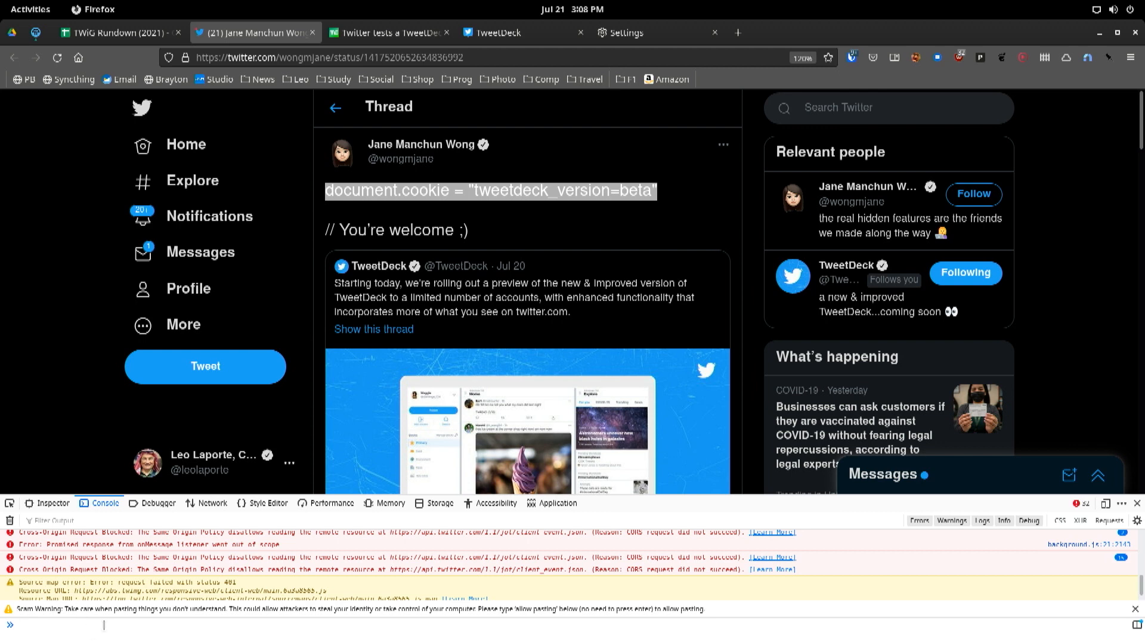
{"action": "right_click", "coordinate": [98, 624]}
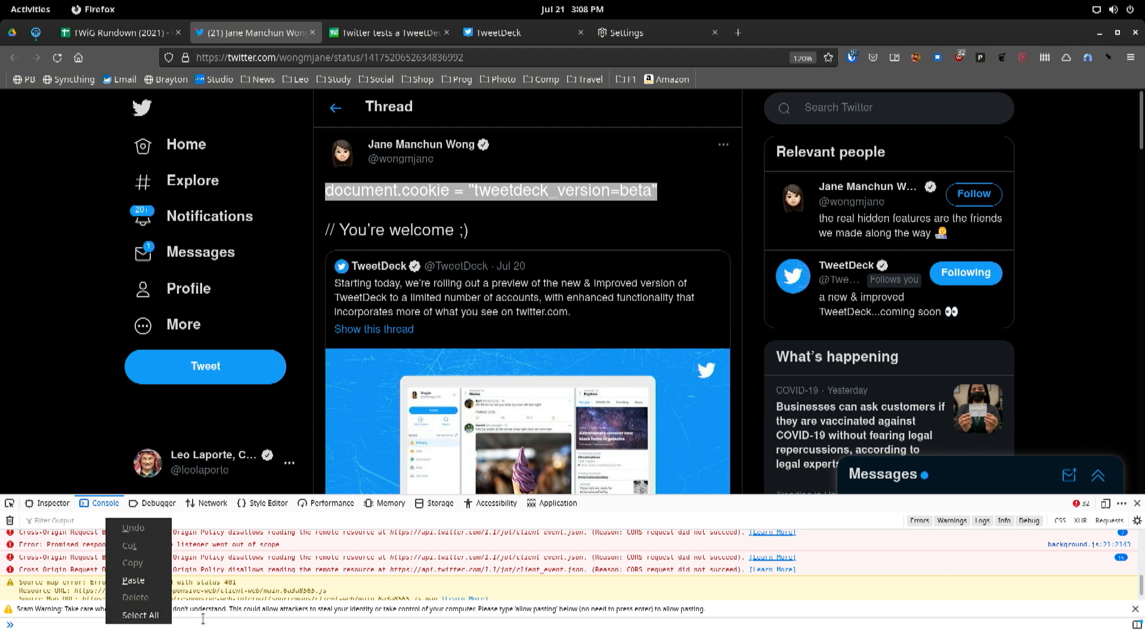
{"action": "left_click", "coordinate": [203, 627]}
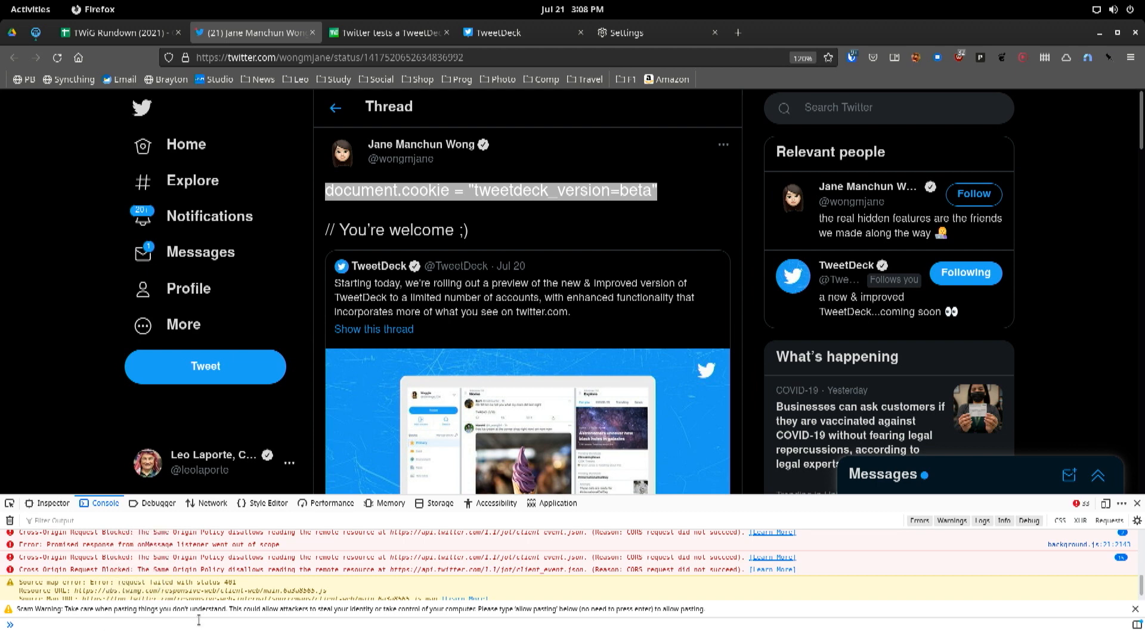
{"action": "type", "text": "allow"}
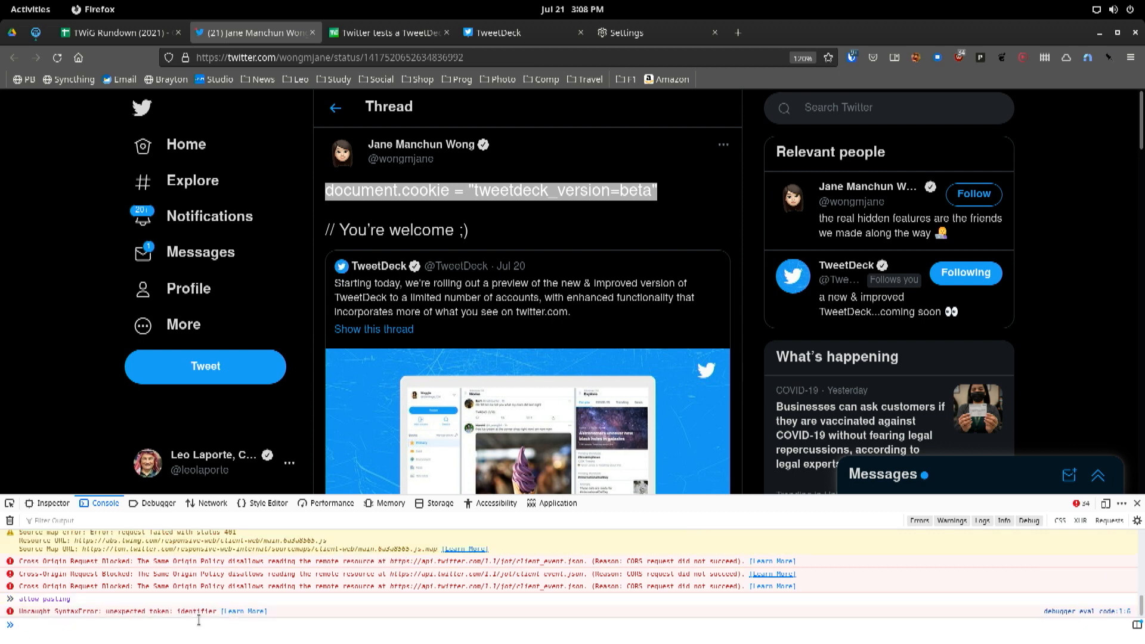
{"action": "type", "text": "document.cookie = \"tweetdeck_version=beta\""}
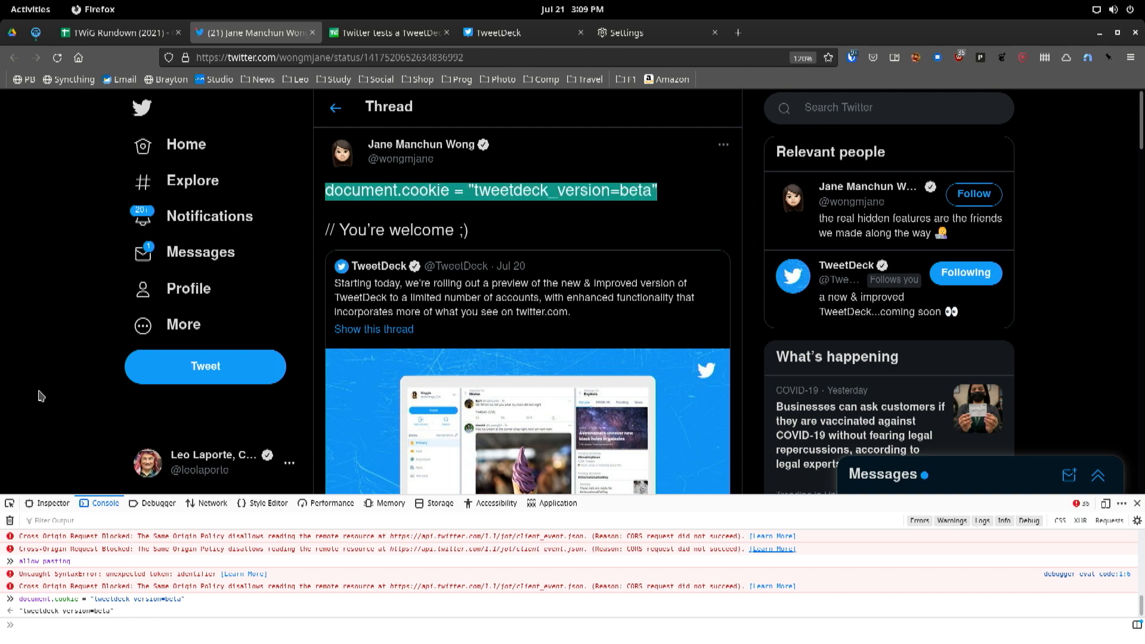
{"action": "left_click", "coordinate": [498, 33]}
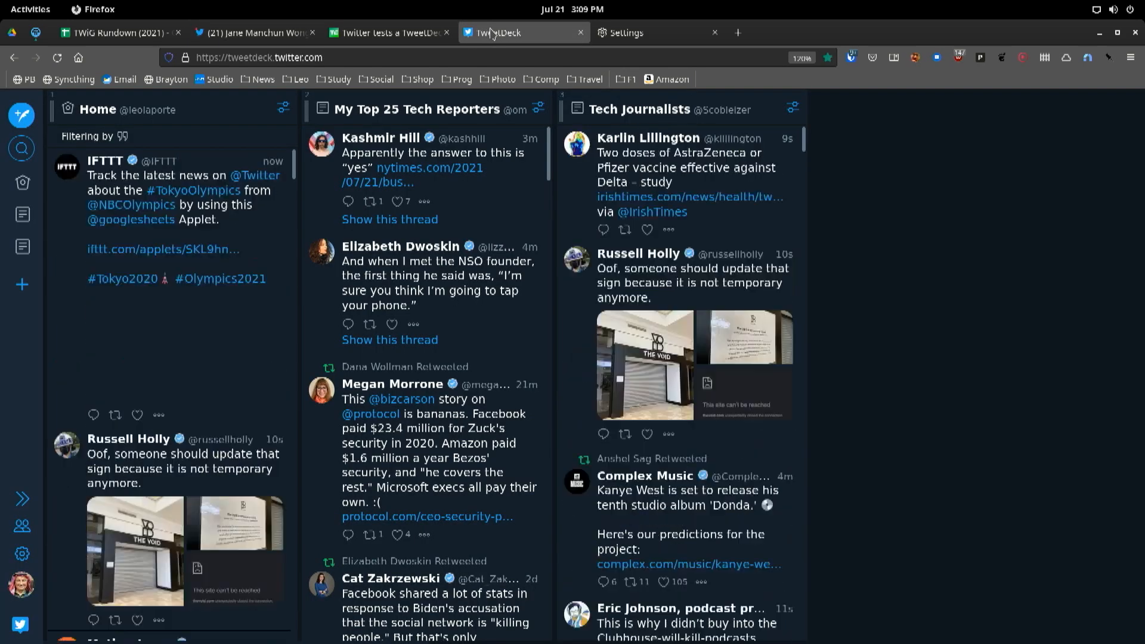
Select a sidebar icon on the TweetDeck page before bringing up the console.
{"action": "left_click", "coordinate": [57, 57]}
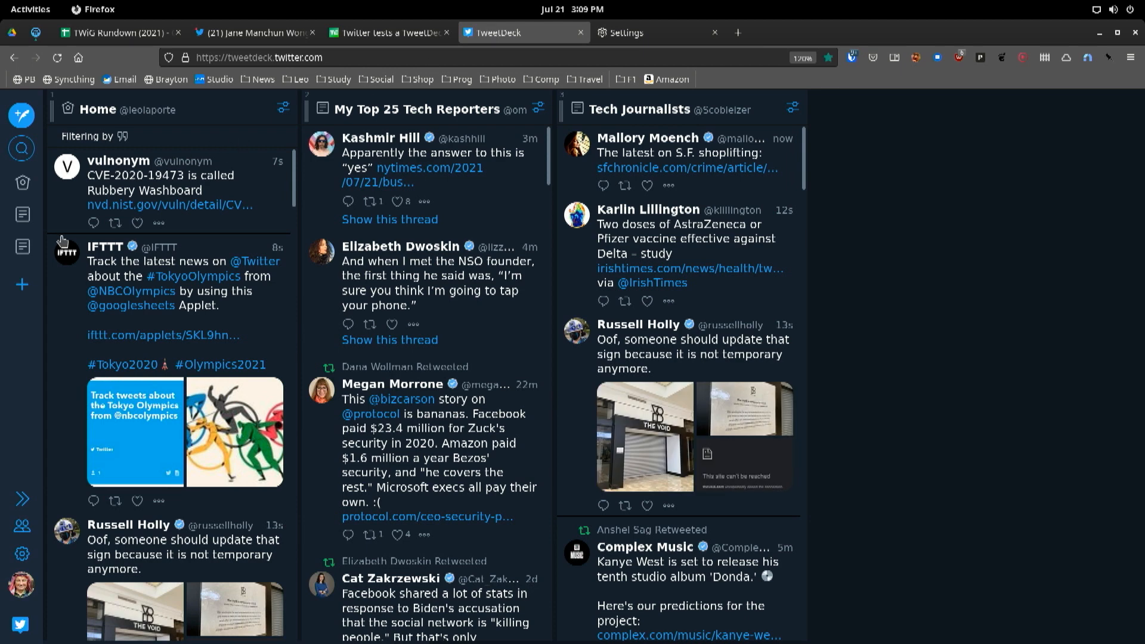
{"action": "mouse_move", "coordinate": [22, 217]}
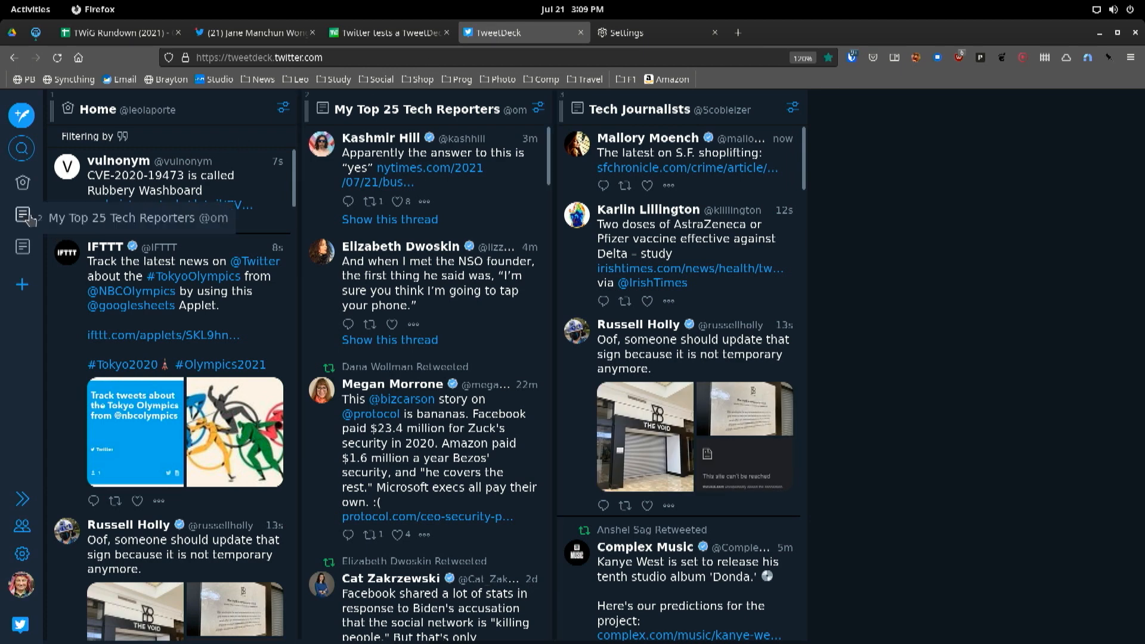
{"action": "mouse_move", "coordinate": [22, 248]}
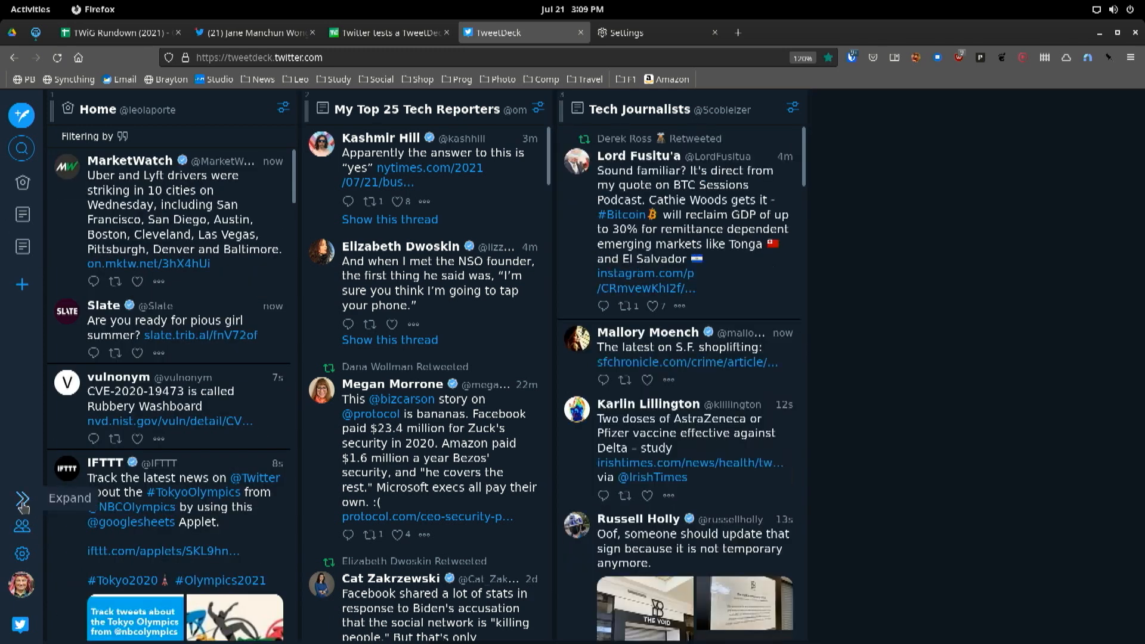
{"action": "mouse_move", "coordinate": [22, 285]}
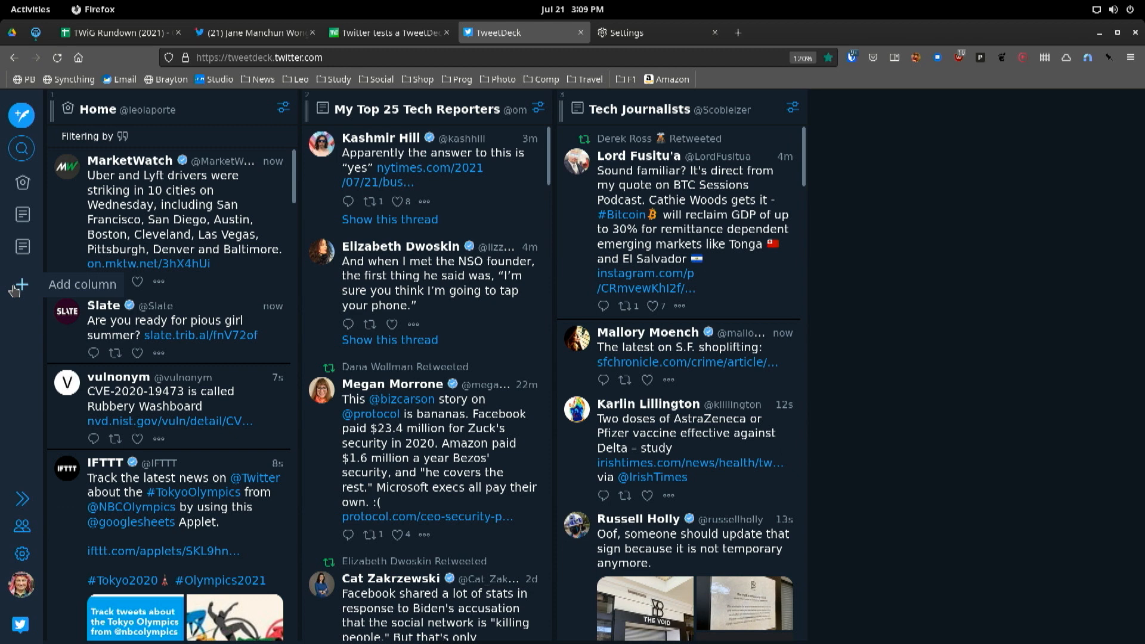
{"action": "mouse_move", "coordinate": [284, 140]}
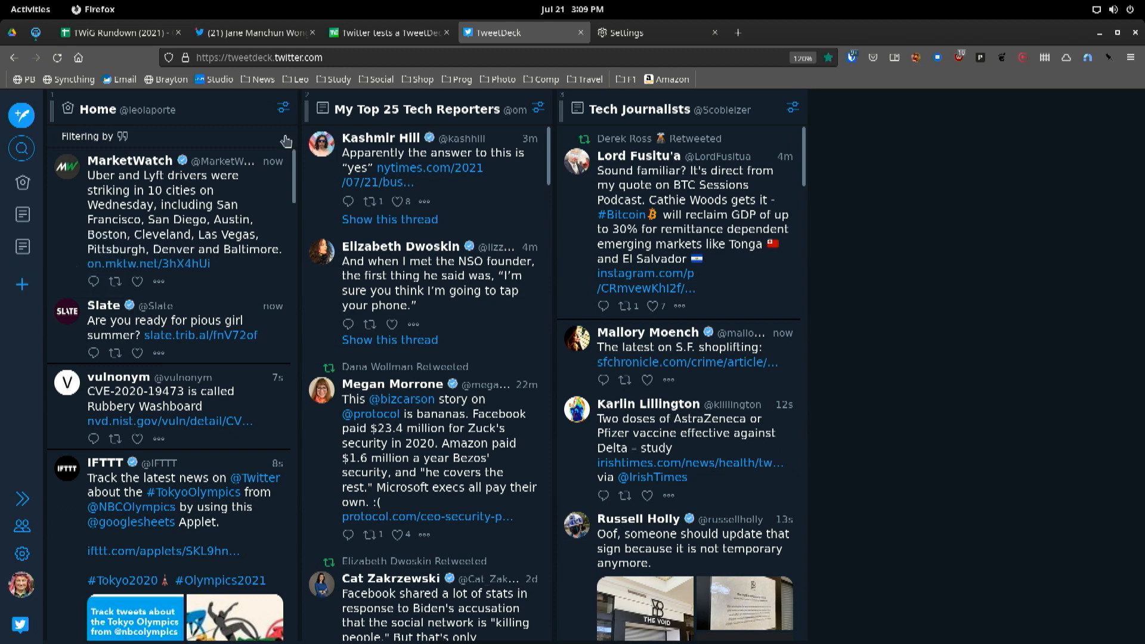
{"action": "mouse_move", "coordinate": [384, 57]}
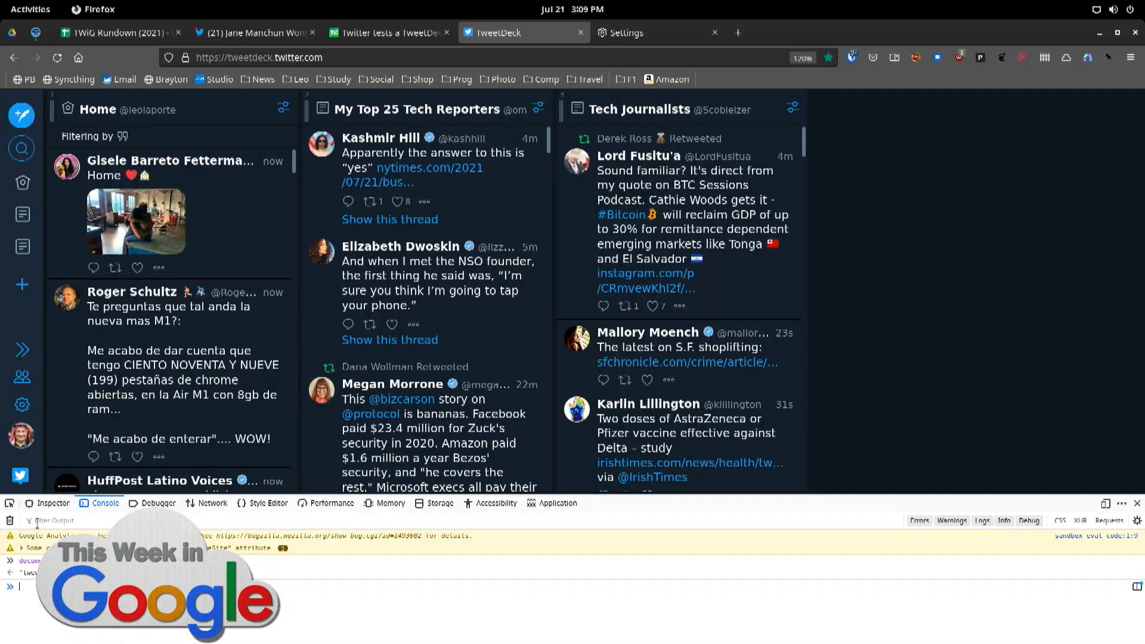
{"action": "mouse_move", "coordinate": [306, 592]}
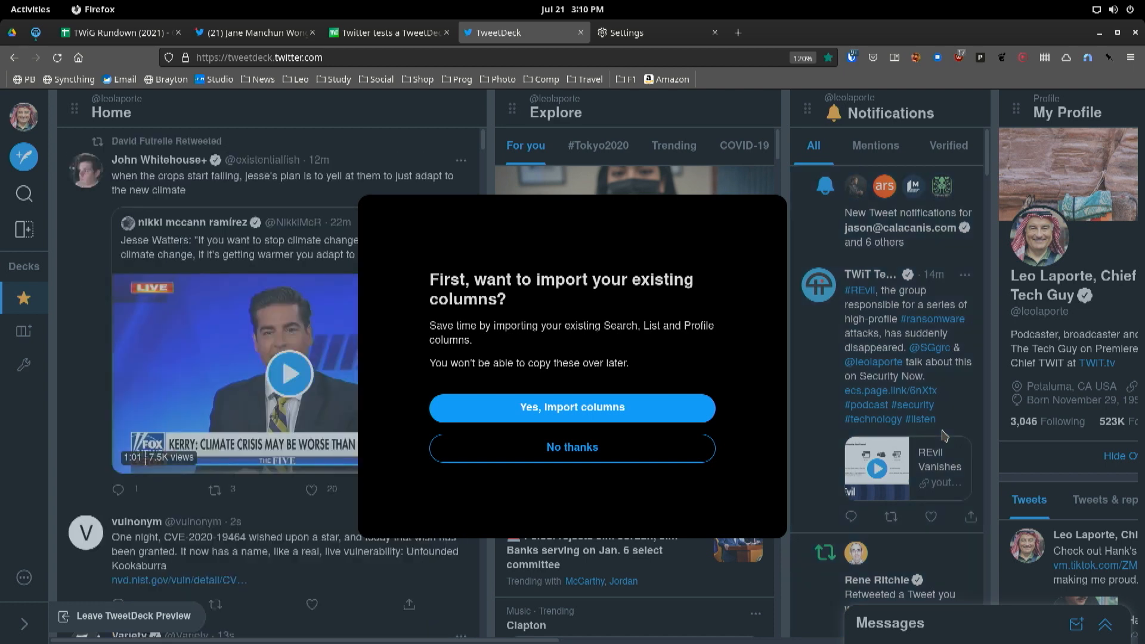
{"action": "mouse_move", "coordinate": [624, 429]}
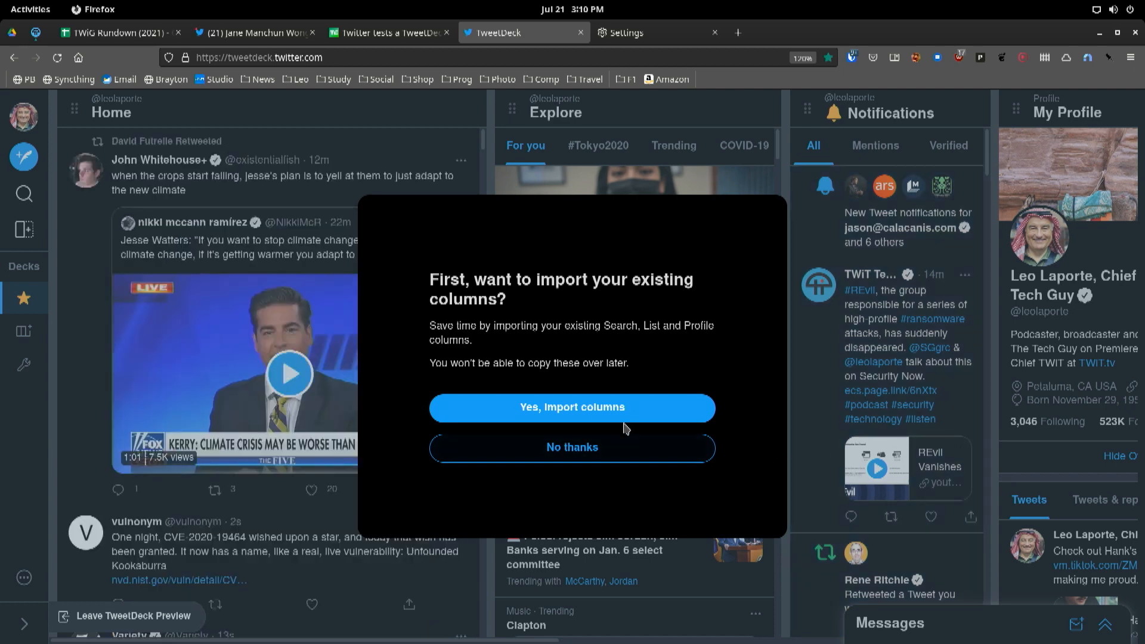
Accept importing the existing columns and start the TweetDeck Preview tour at its first tip.
{"action": "left_click", "coordinate": [572, 407]}
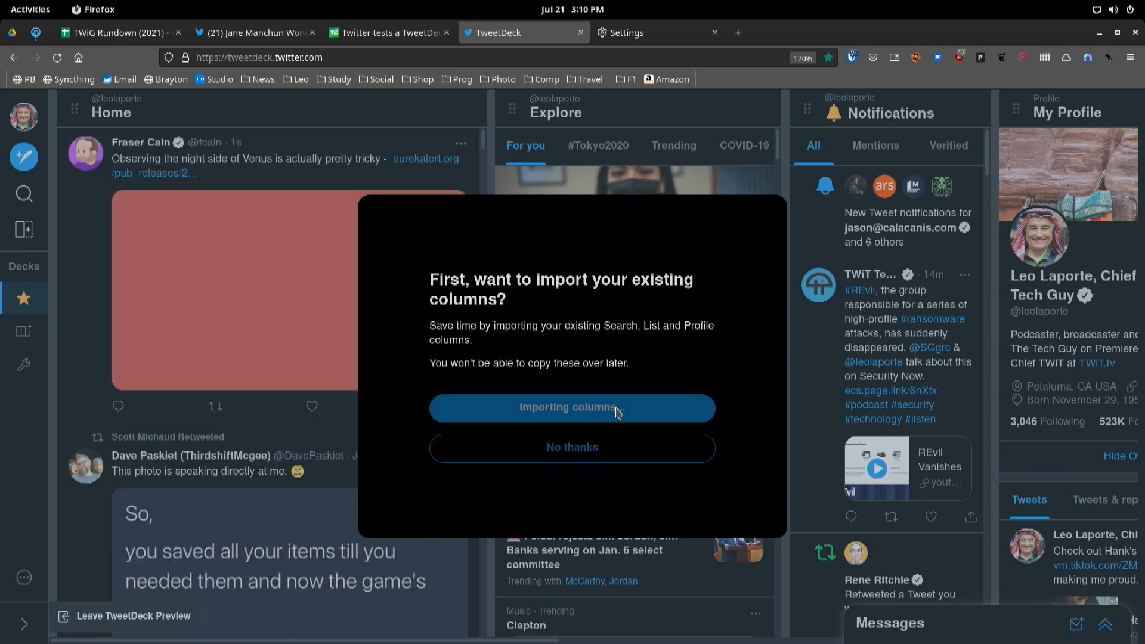
{"action": "left_click", "coordinate": [572, 408]}
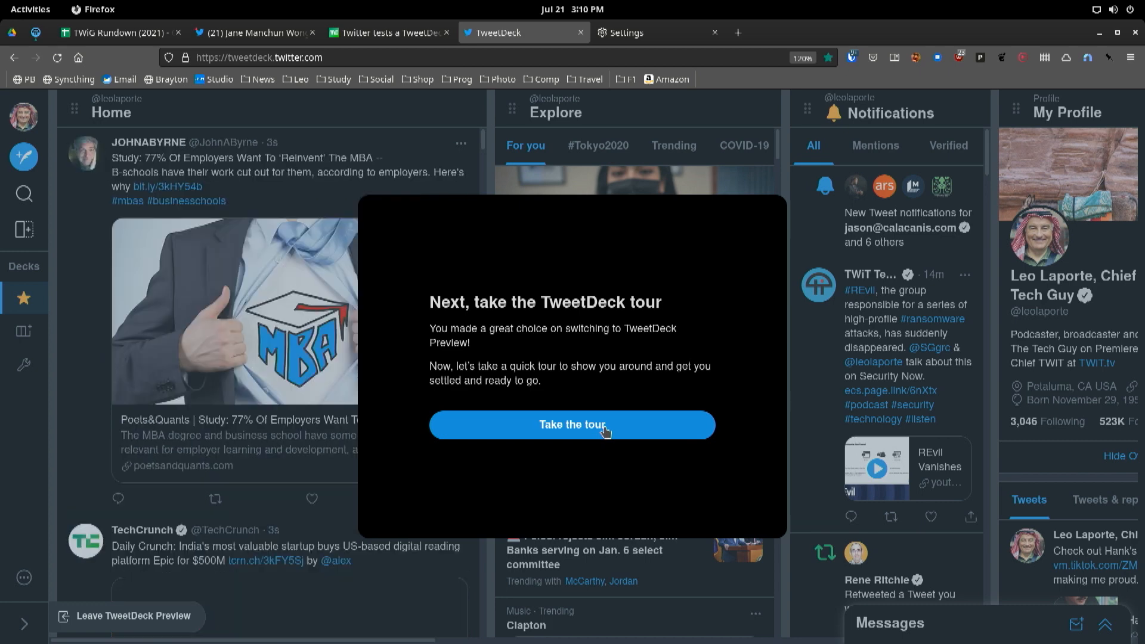
{"action": "left_click", "coordinate": [571, 424]}
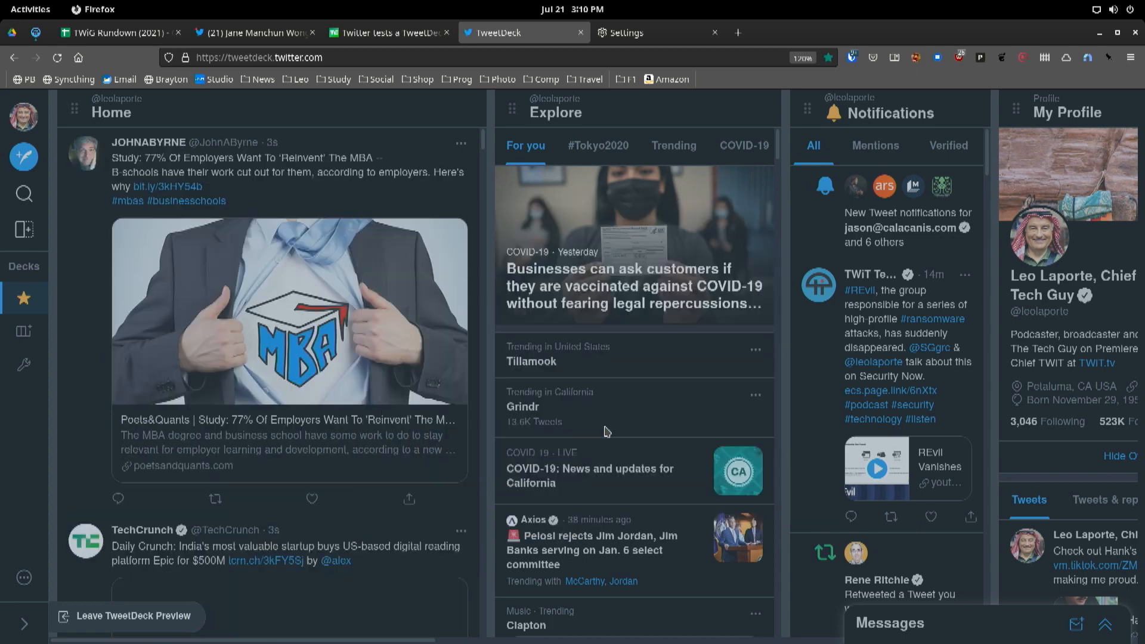
{"action": "left_click", "coordinate": [24, 229]}
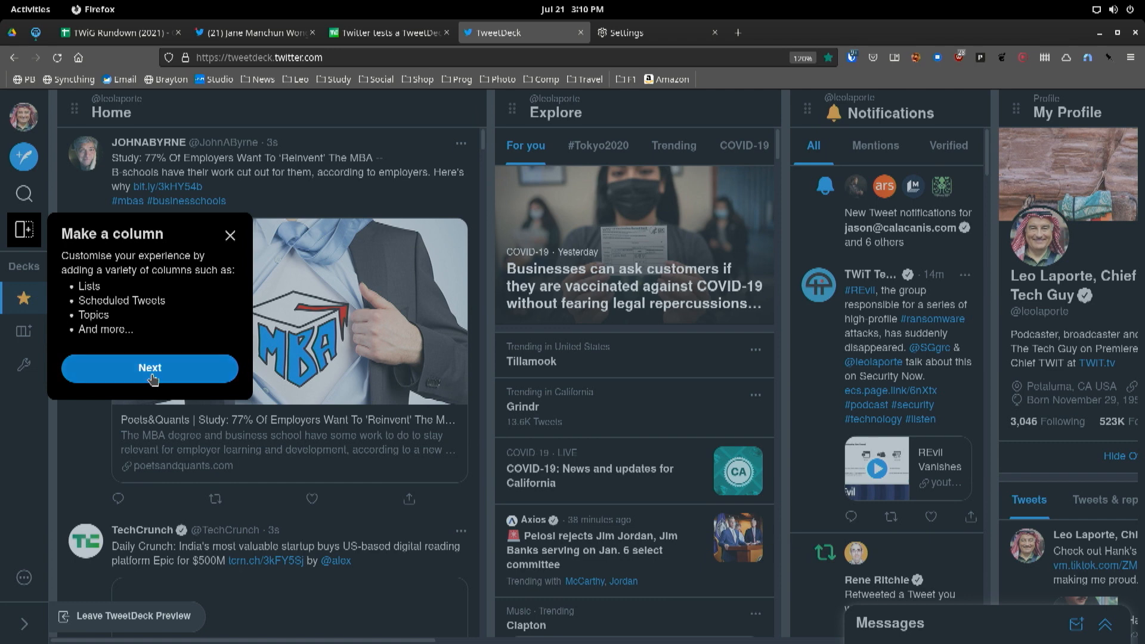
Advance through the Decks, Move a column and Customize columns tips and dismiss the final one with Got it.
{"action": "left_click", "coordinate": [150, 368]}
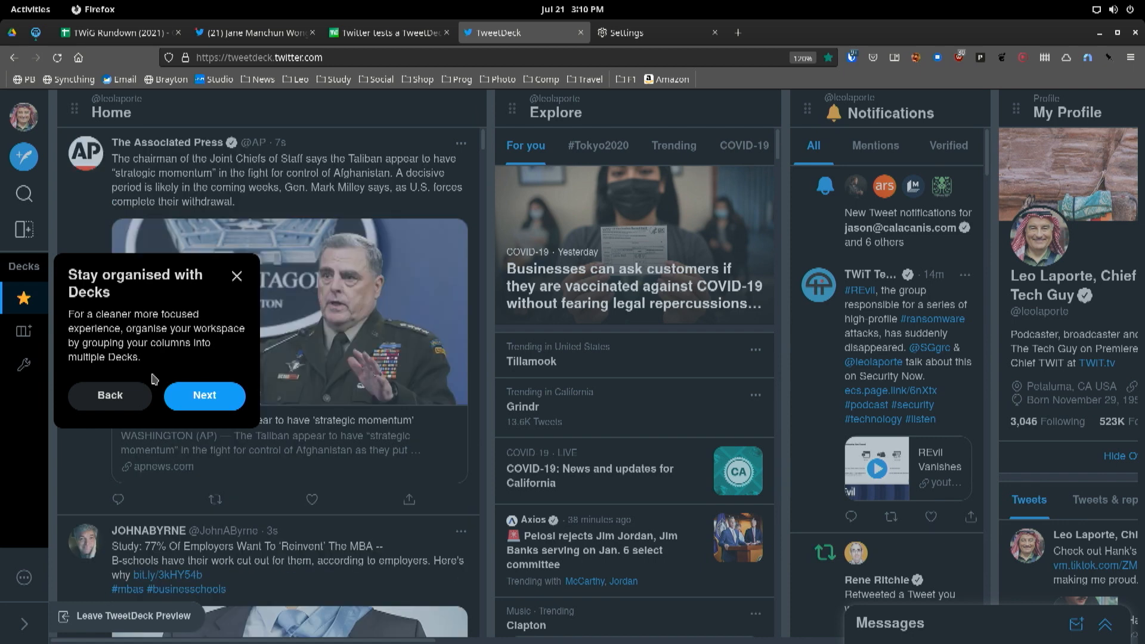
{"action": "mouse_move", "coordinate": [204, 401]}
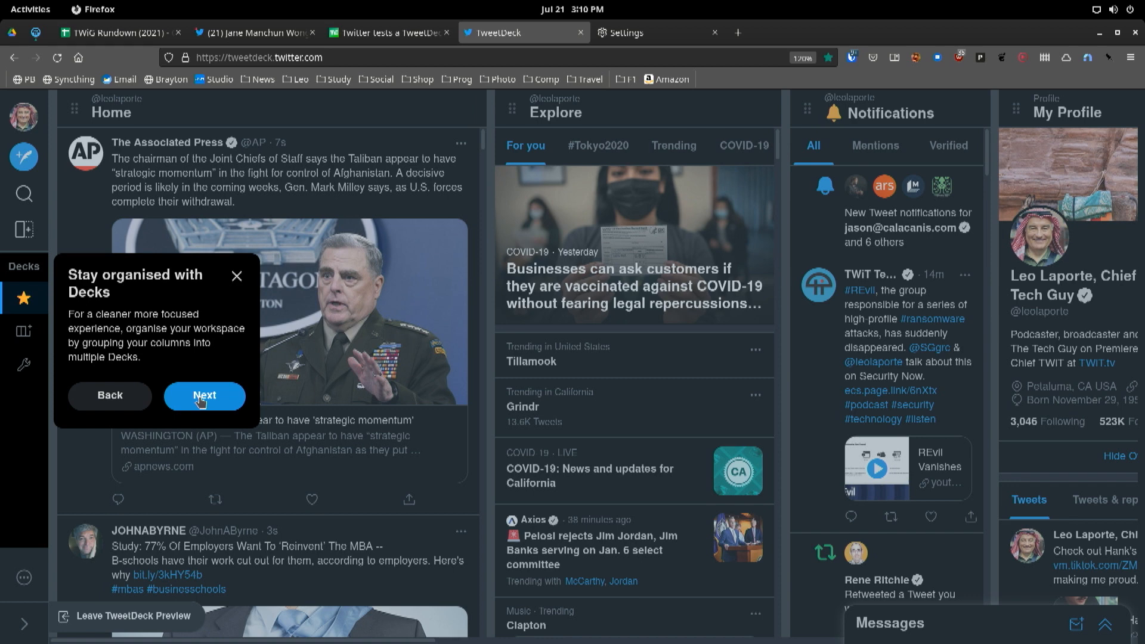
{"action": "left_click", "coordinate": [204, 396]}
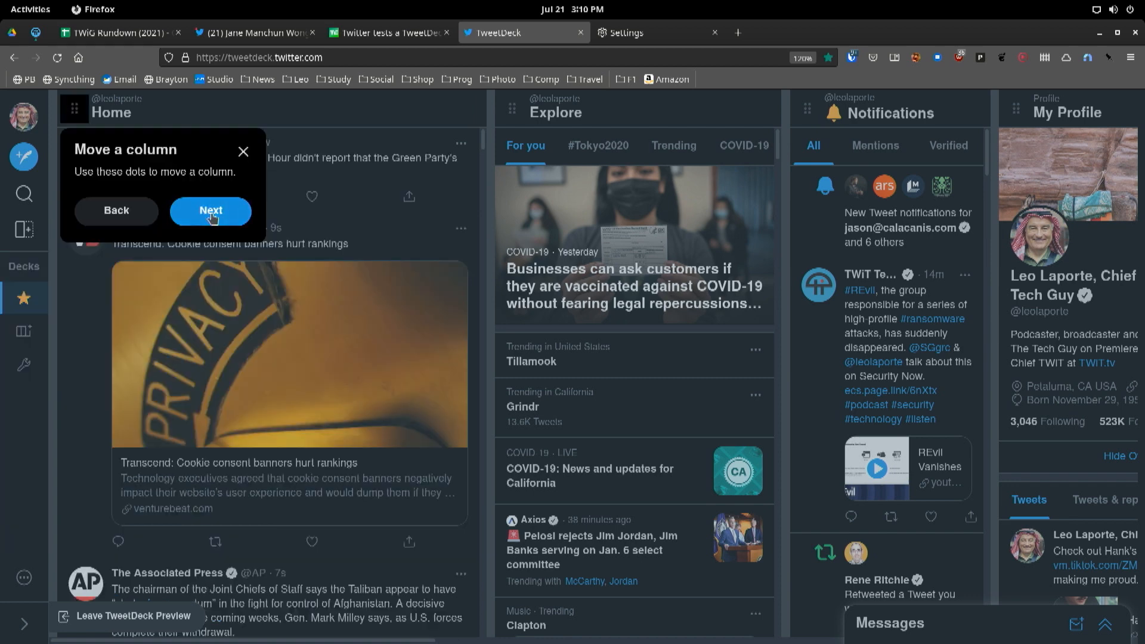
{"action": "left_click", "coordinate": [210, 211]}
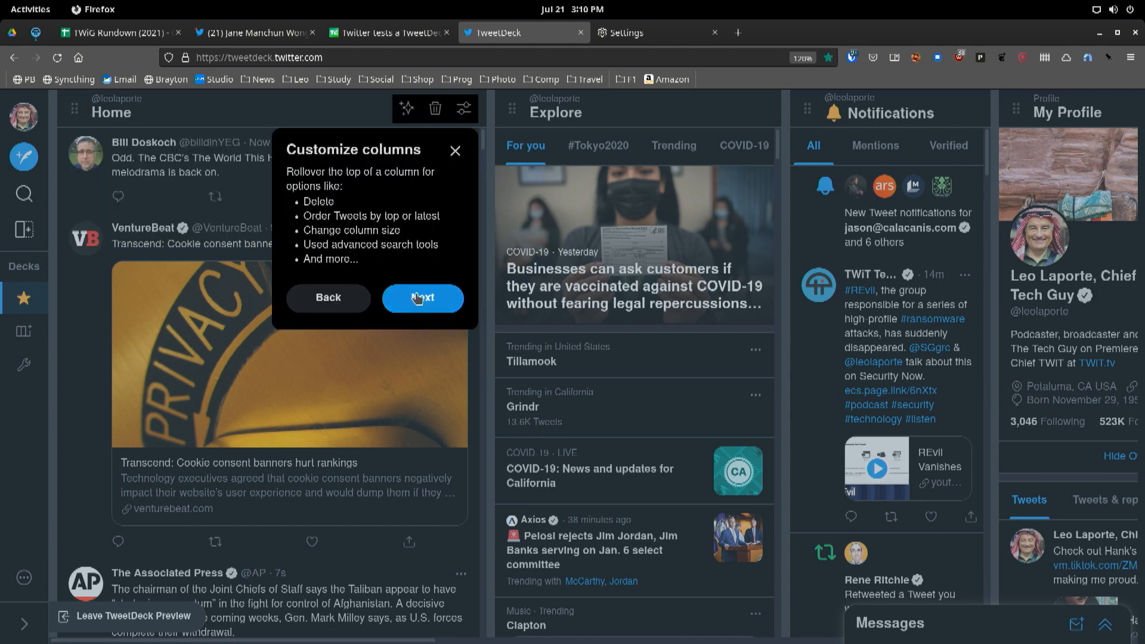
{"action": "left_click", "coordinate": [423, 298]}
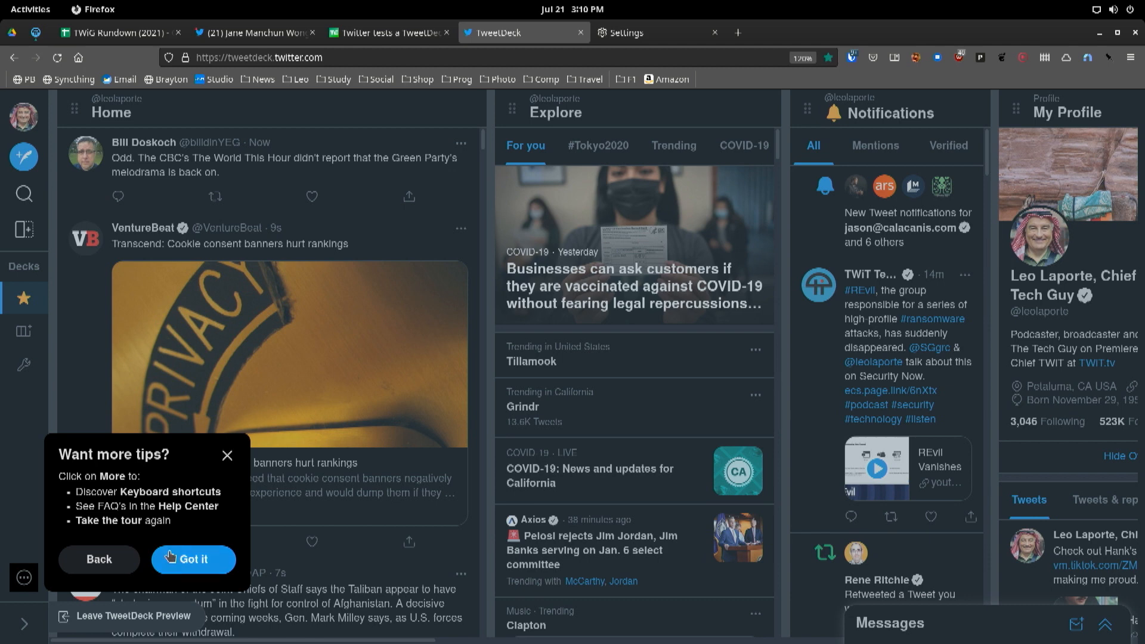
{"action": "left_click", "coordinate": [193, 560]}
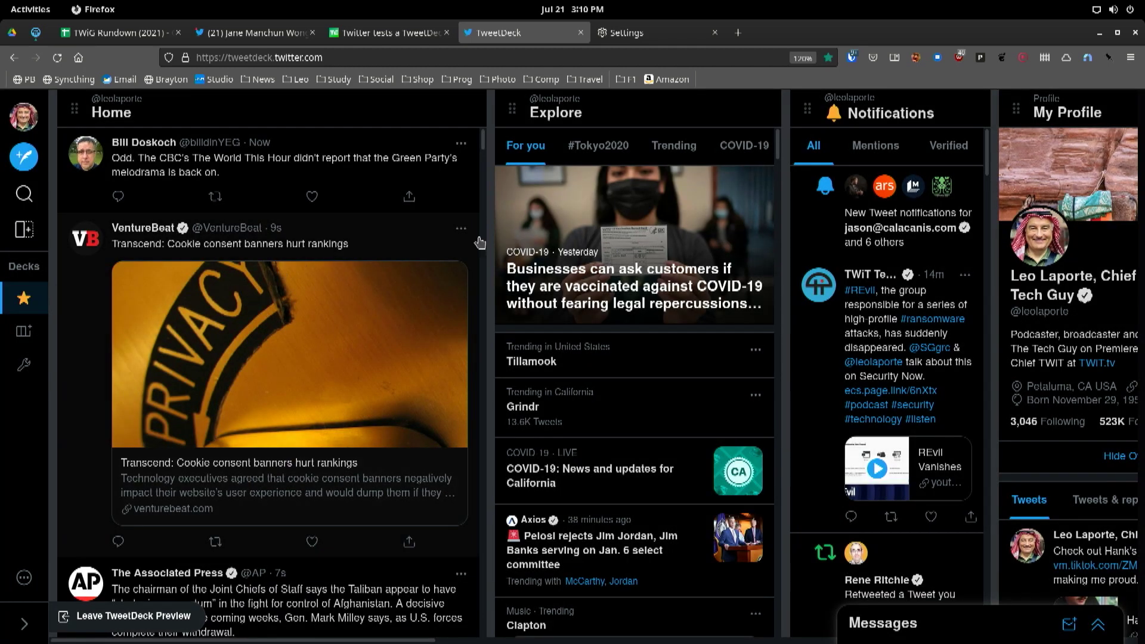
{"action": "mouse_move", "coordinate": [68, 125]}
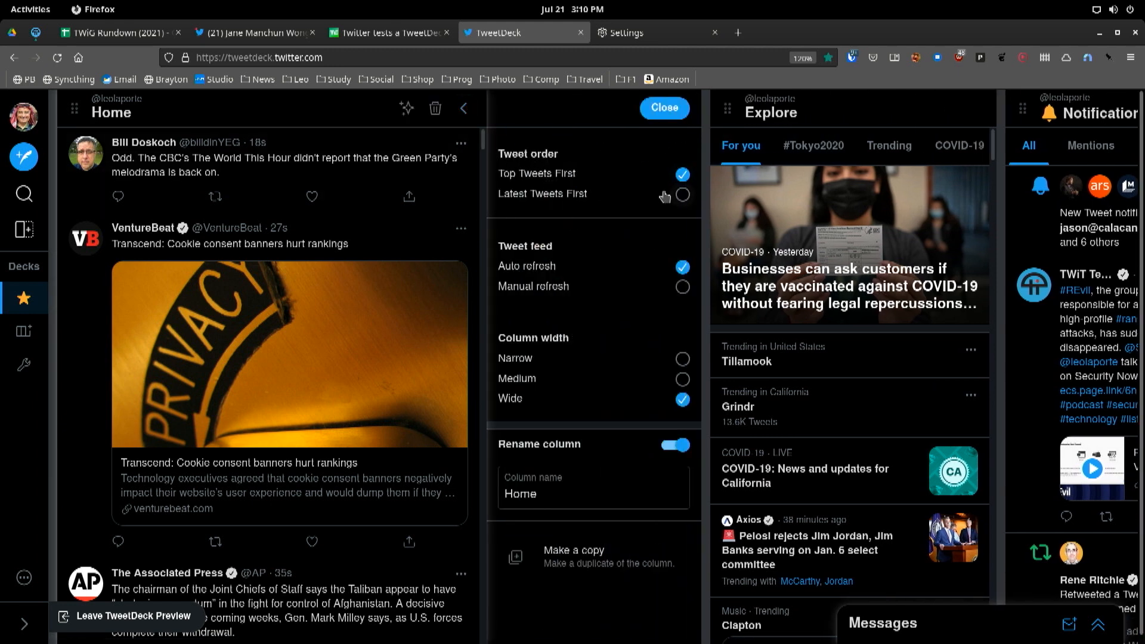
Set the Home column to Latest Tweets First at medium width and close its options.
{"action": "left_click", "coordinate": [682, 194]}
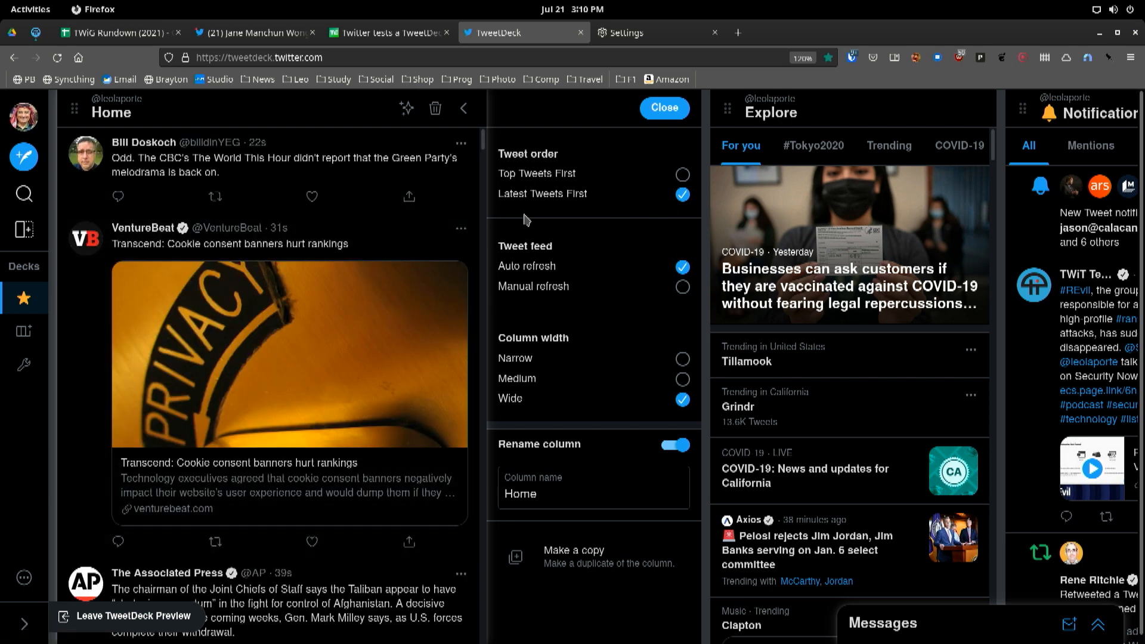
{"action": "mouse_move", "coordinate": [581, 365]}
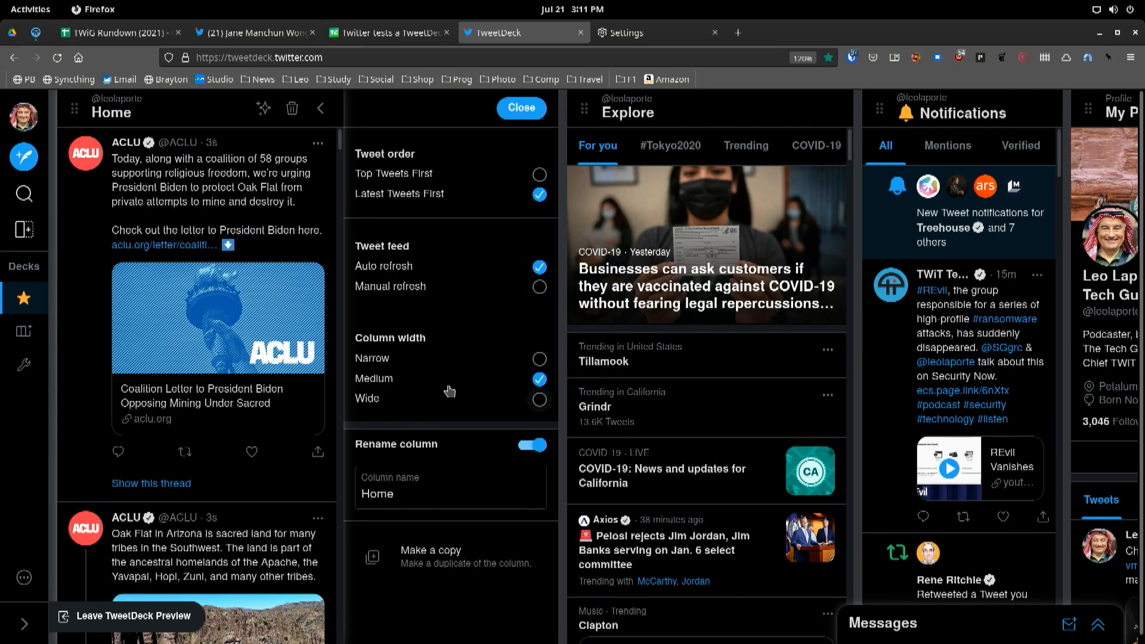
{"action": "mouse_move", "coordinate": [440, 322]}
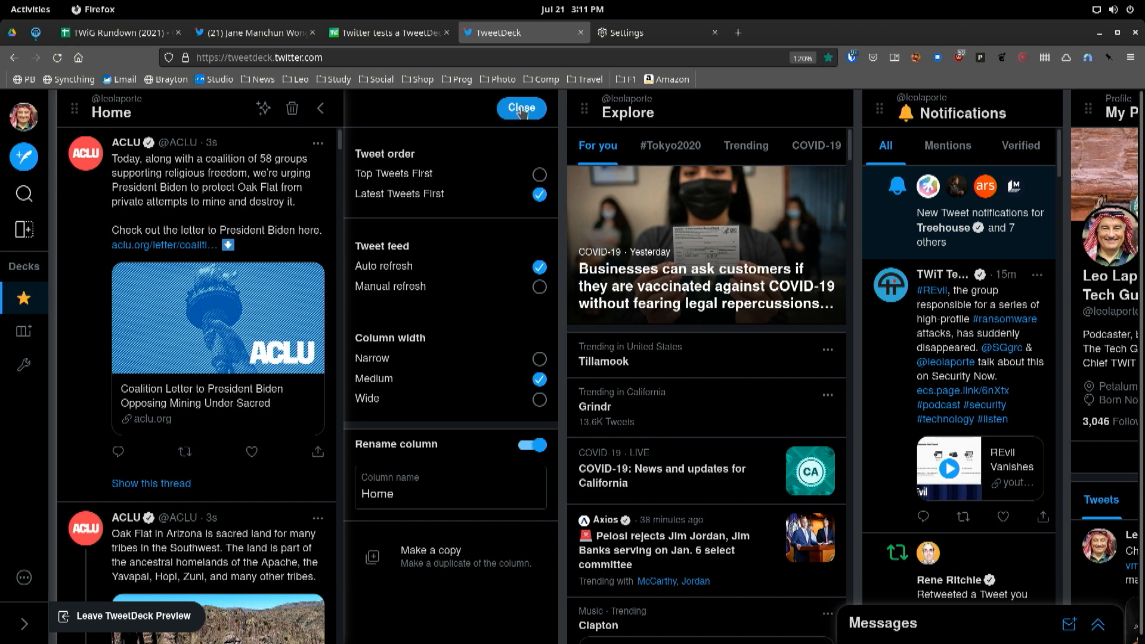
{"action": "left_click", "coordinate": [521, 108]}
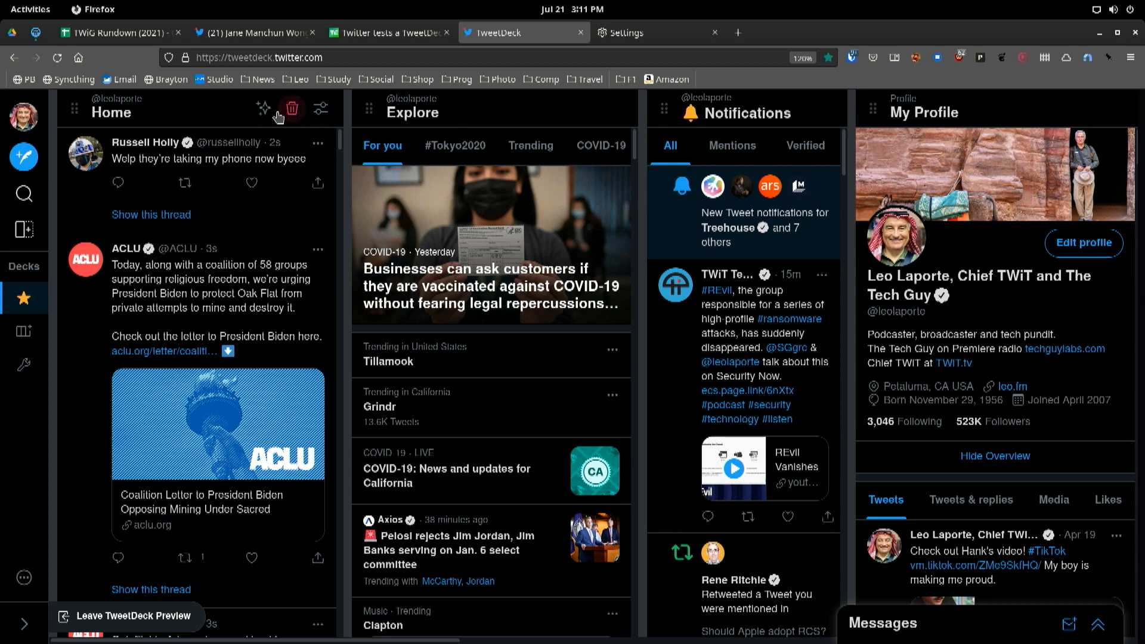
{"action": "mouse_move", "coordinate": [320, 109]}
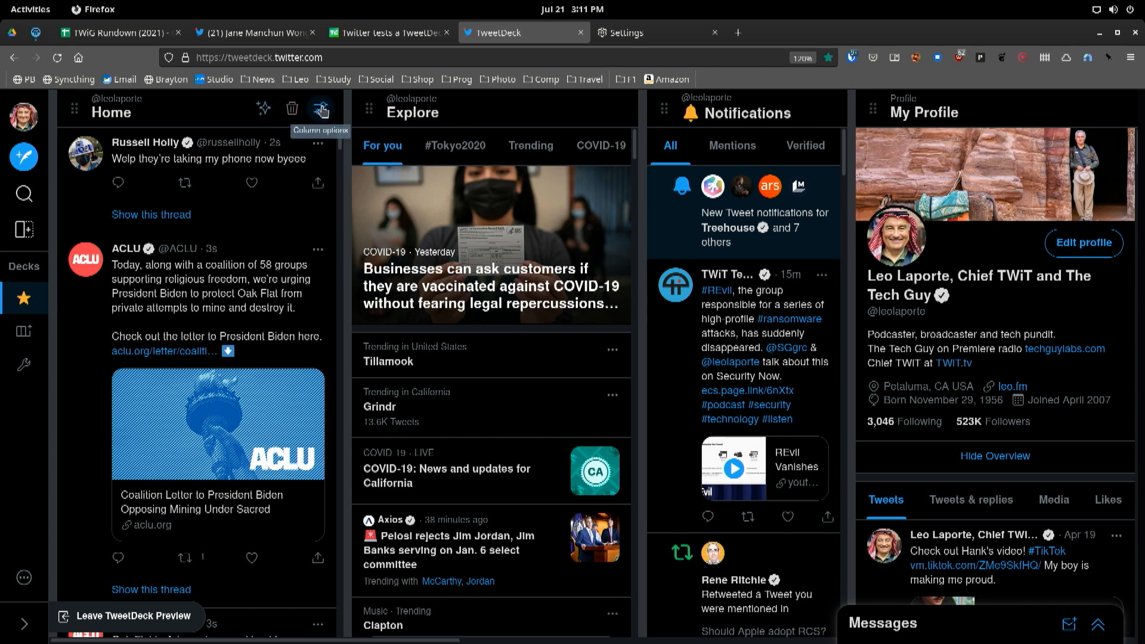
Open Settings and privacy from the More menu in a new tab, then return to the TweetDeck columns.
{"action": "left_click", "coordinate": [320, 109]}
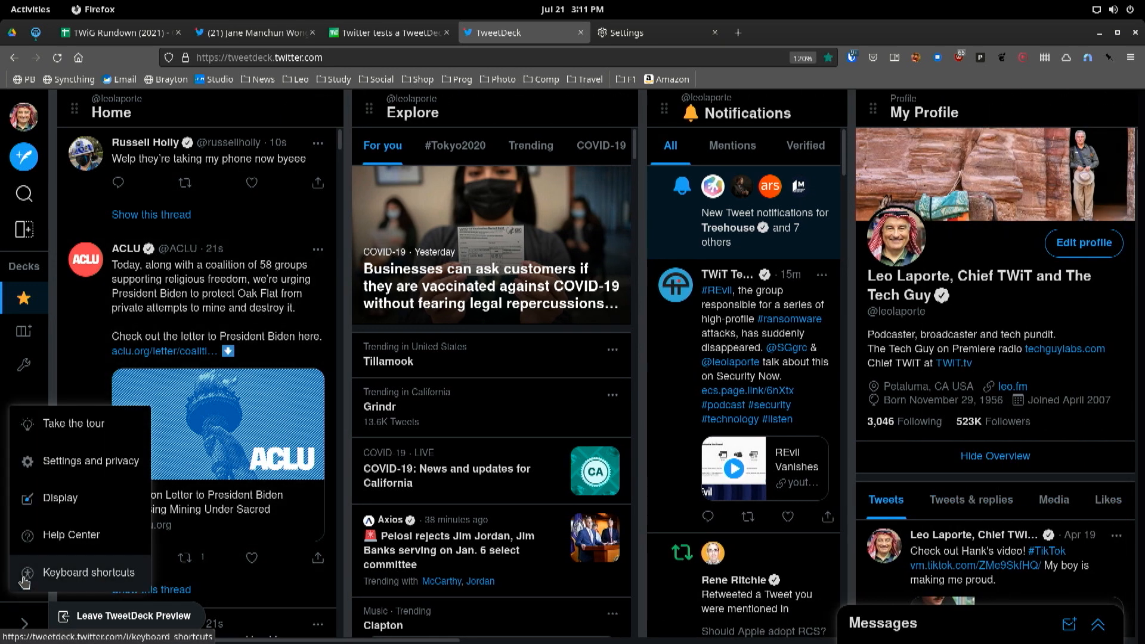
{"action": "mouse_move", "coordinate": [37, 364]}
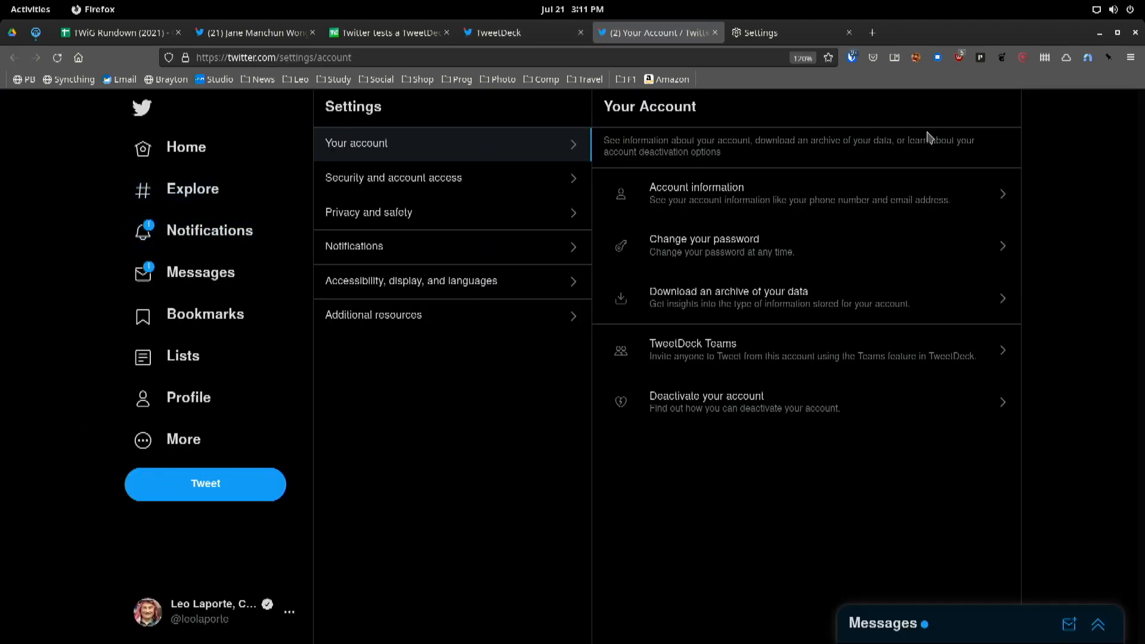
{"action": "left_click", "coordinate": [508, 33]}
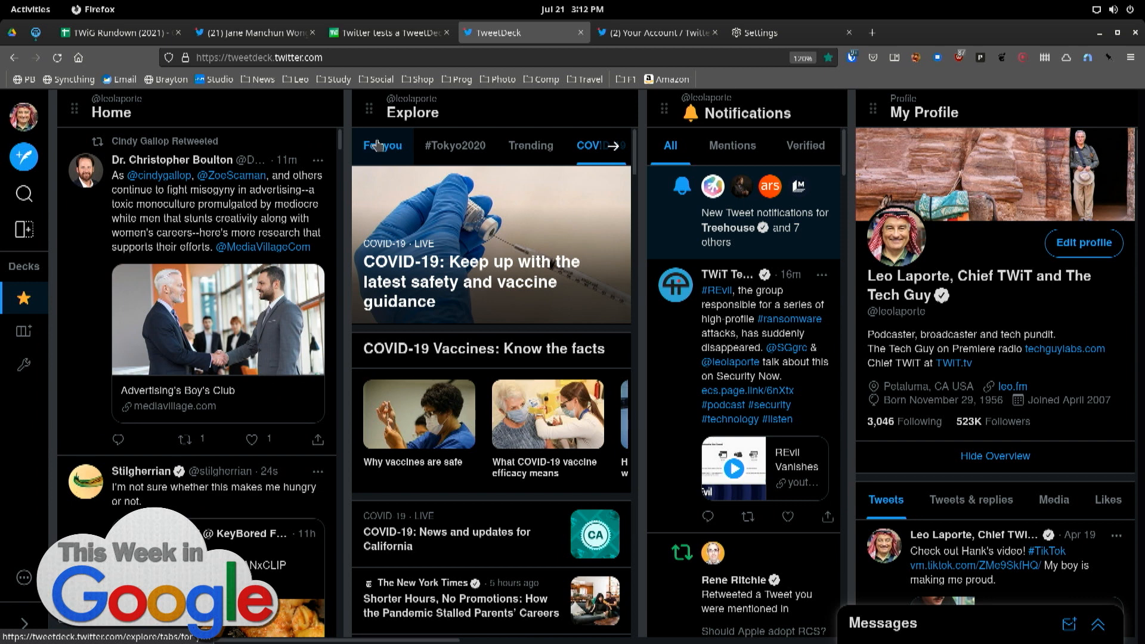
Review Column options for My Profile, Search and the Top 25 Tech Reporters list, closing each.
{"action": "left_click", "coordinate": [530, 146]}
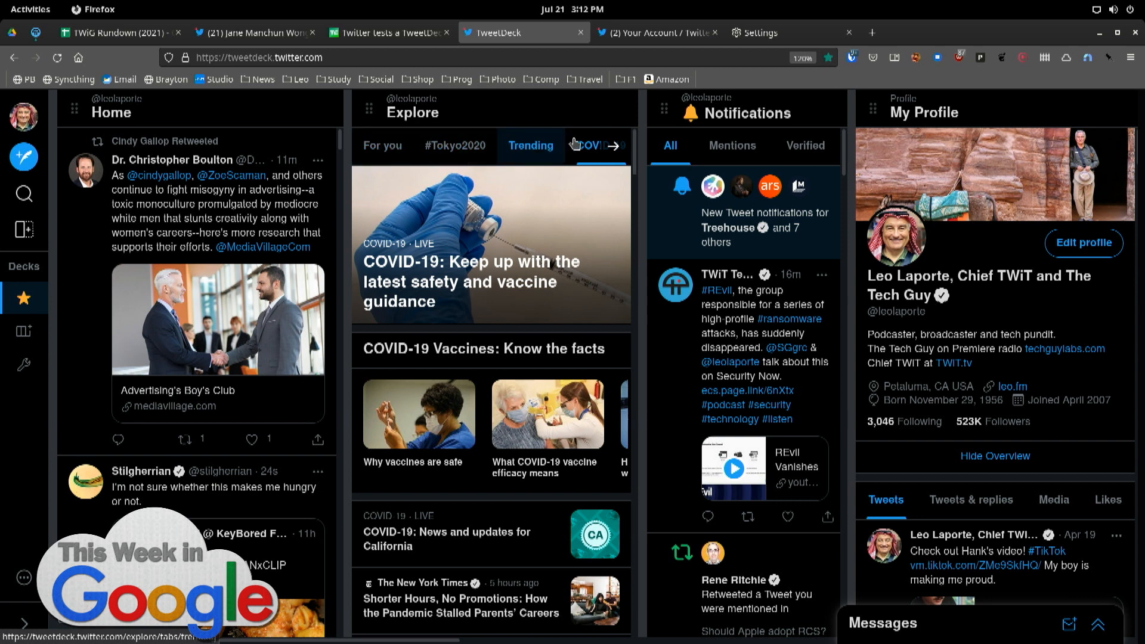
{"action": "left_click", "coordinate": [590, 145]}
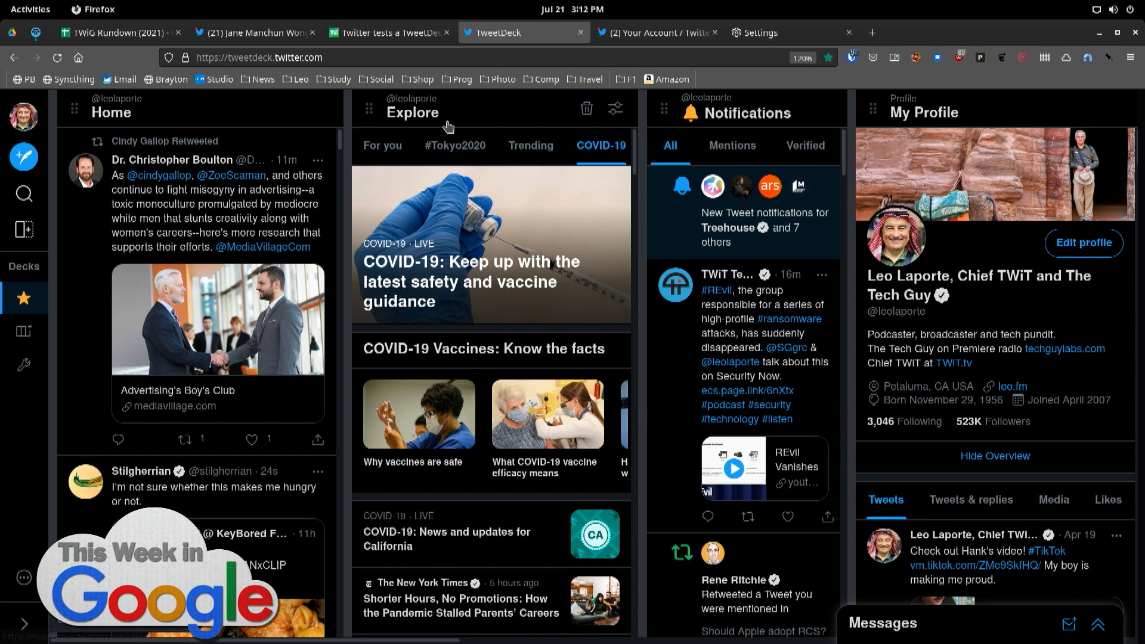
{"action": "mouse_move", "coordinate": [454, 129]}
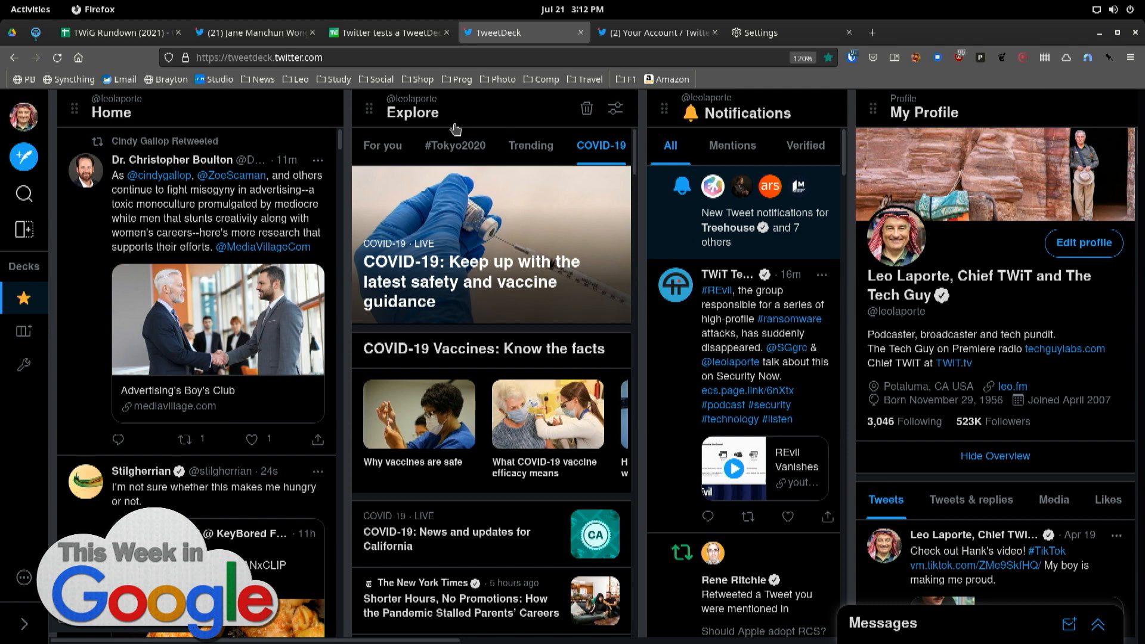
{"action": "mouse_move", "coordinate": [1070, 337]}
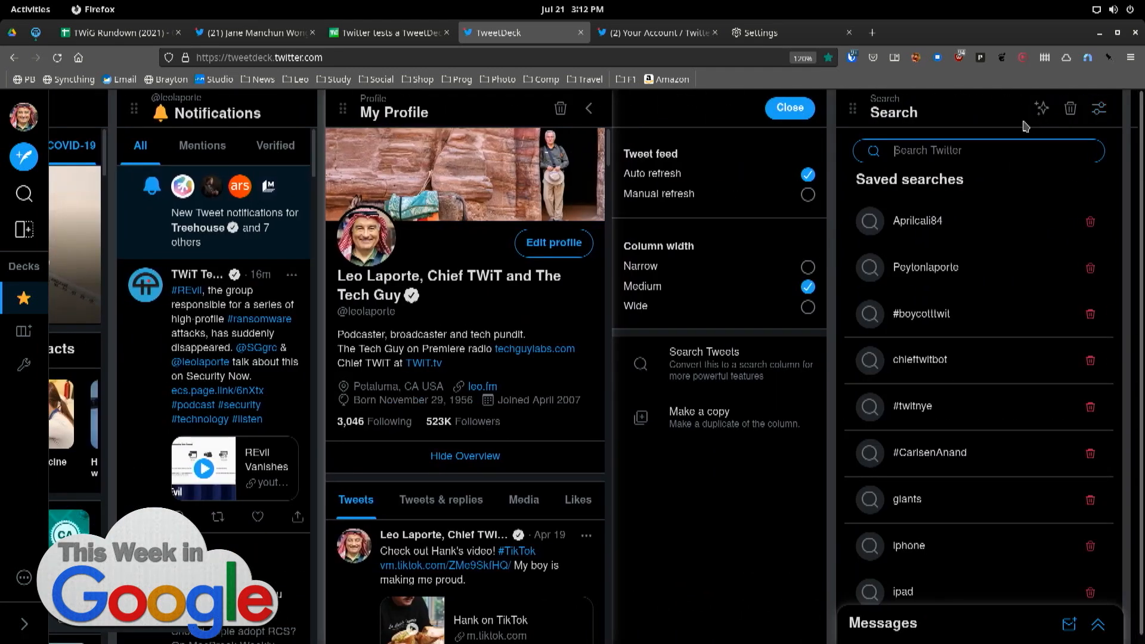
{"action": "left_click", "coordinate": [1098, 108]}
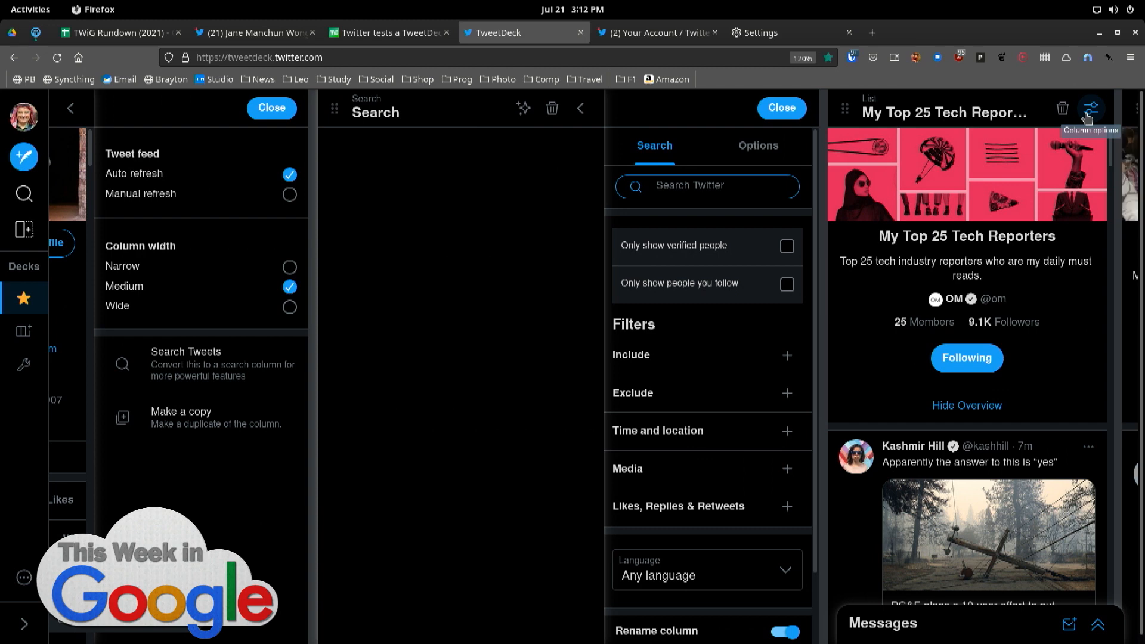
{"action": "mouse_move", "coordinate": [1110, 114]}
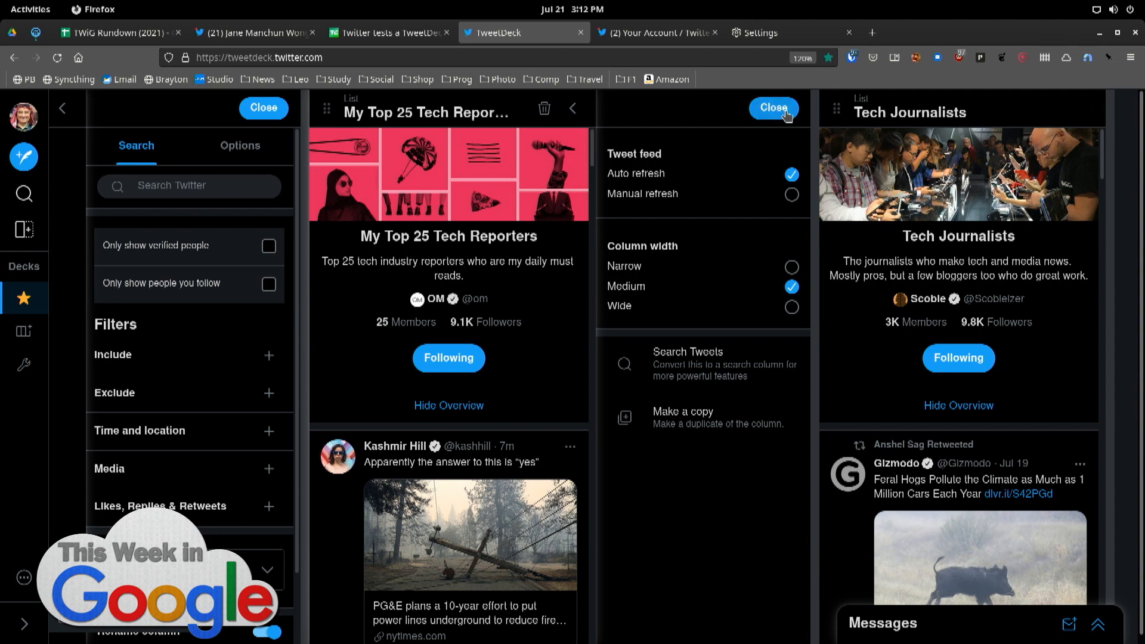
{"action": "left_click", "coordinate": [773, 108]}
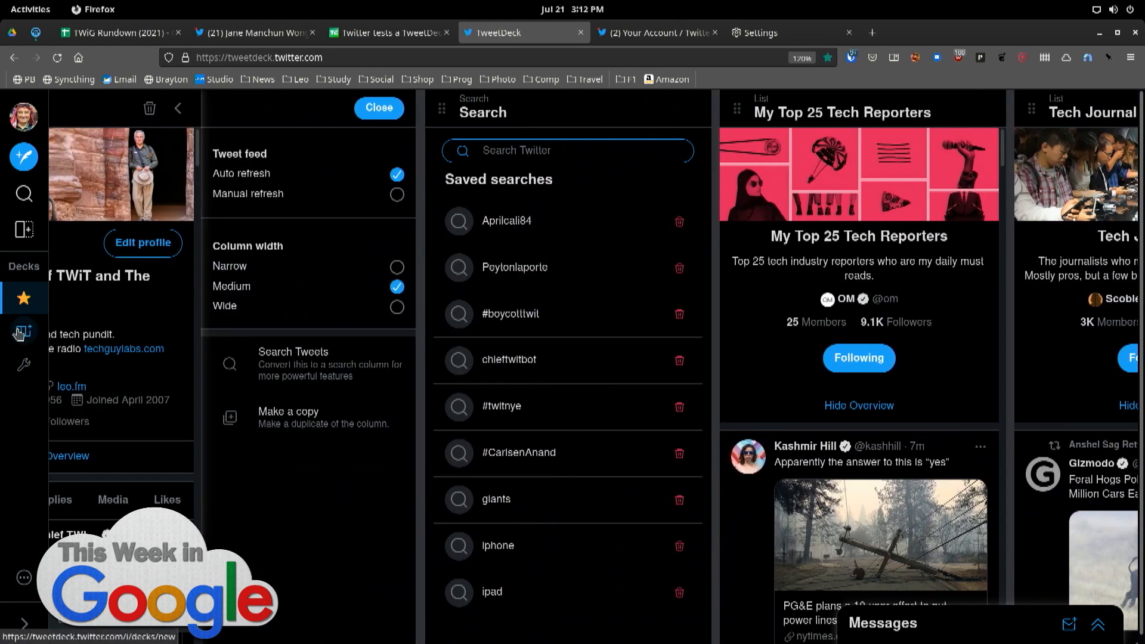
Create a new deck named 'Tech New' and bring up its emoji choices.
{"action": "left_click", "coordinate": [22, 331]}
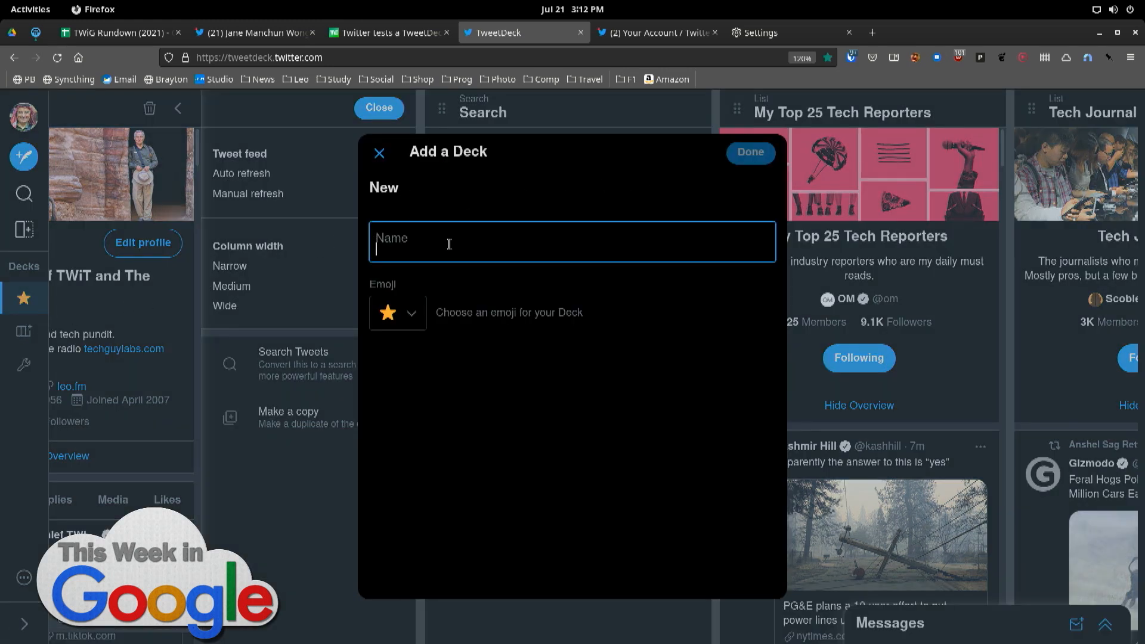
{"action": "type", "text": "Tech N"}
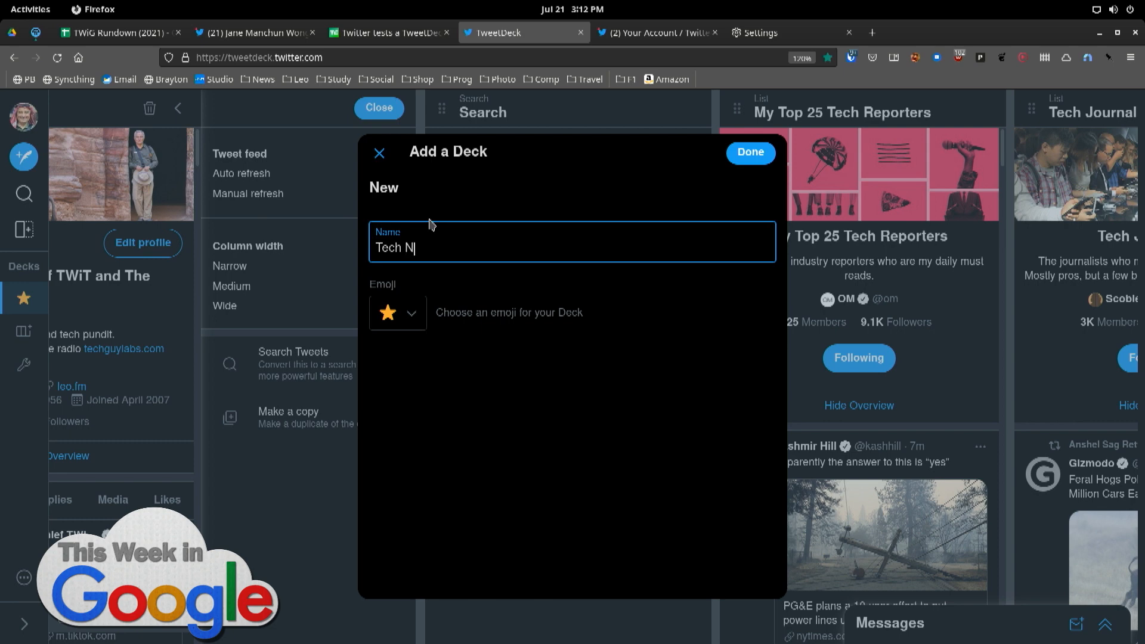
{"action": "type", "text": "ew"}
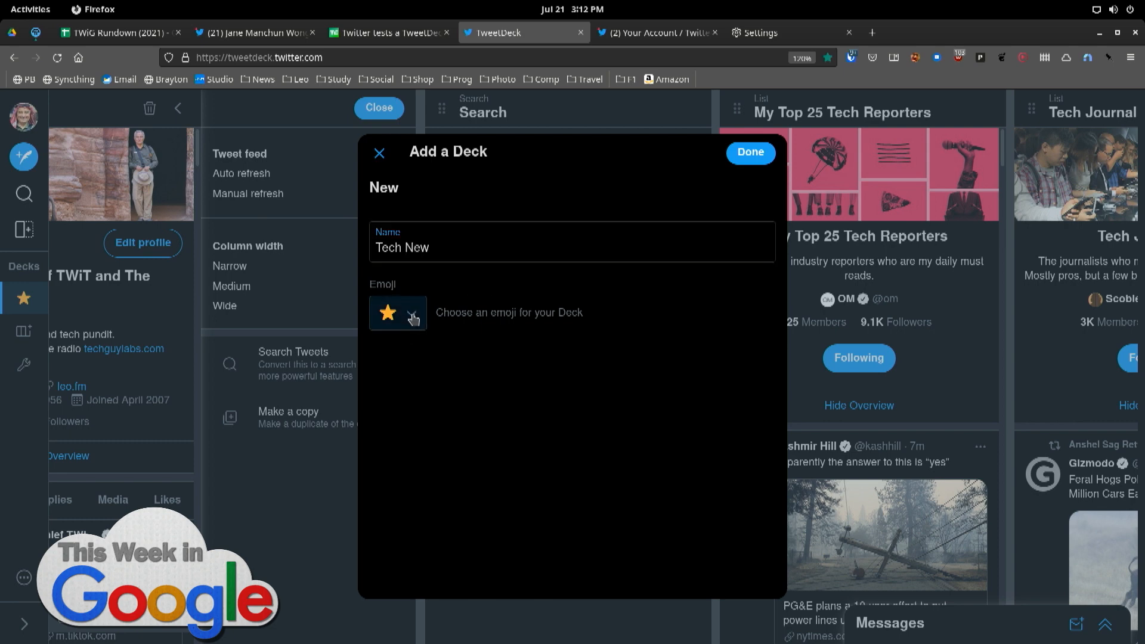
{"action": "mouse_move", "coordinate": [413, 320]}
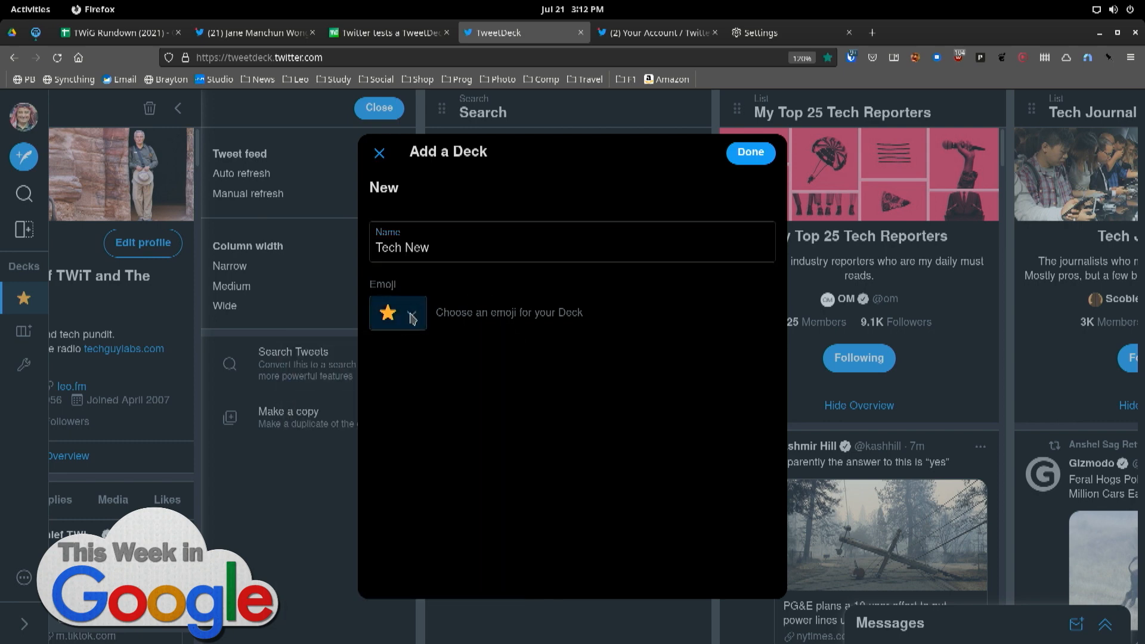
{"action": "left_click", "coordinate": [411, 313]}
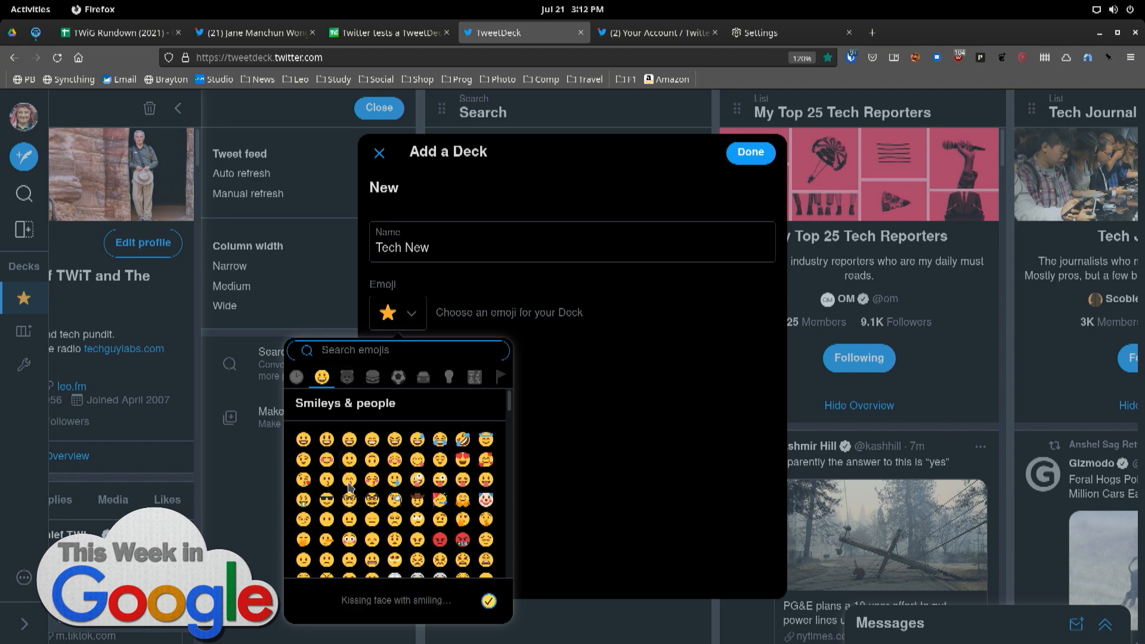
{"action": "mouse_move", "coordinate": [375, 514]}
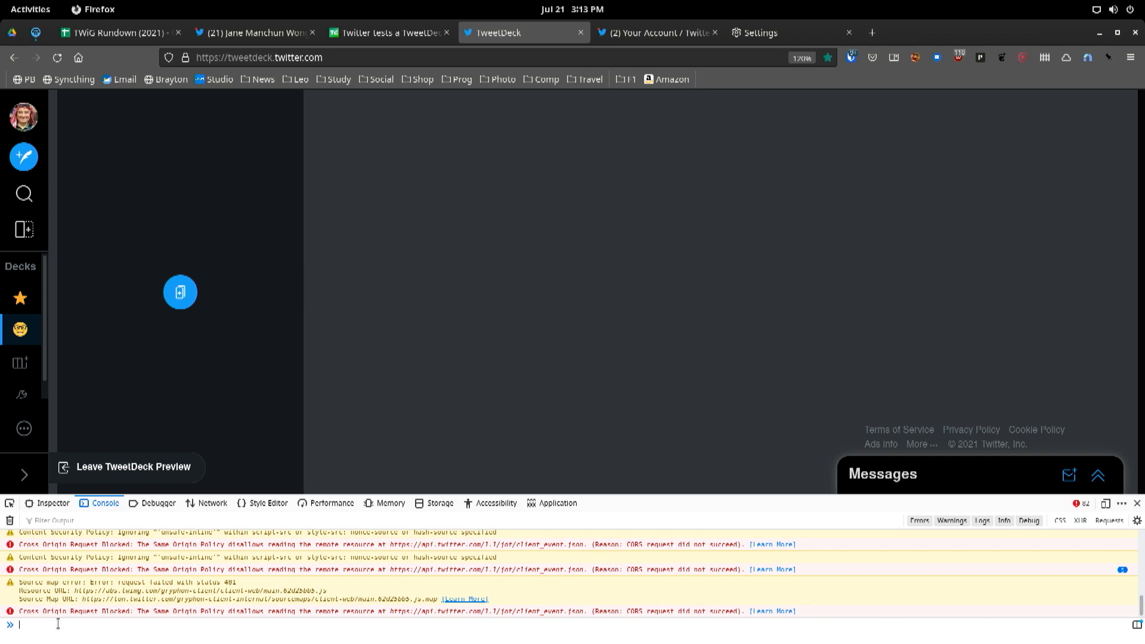
Enter document.cookie = "tweetdeck version=beta" in the Firefox web console.
{"action": "type", "text": "document.cookie = \"tweetdeck version=beta\""}
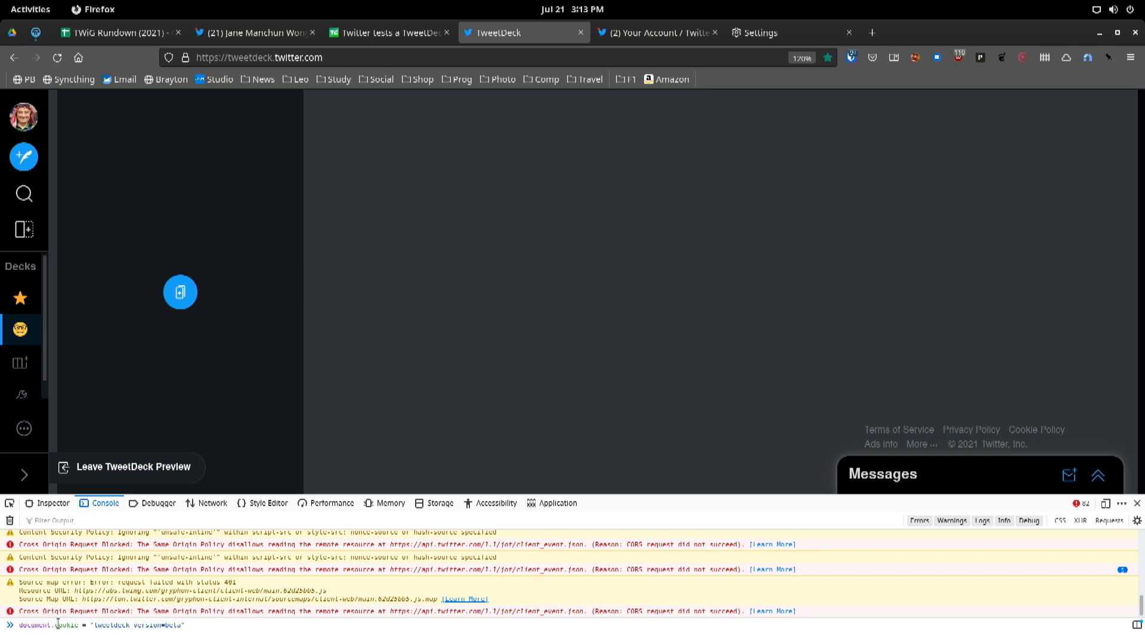